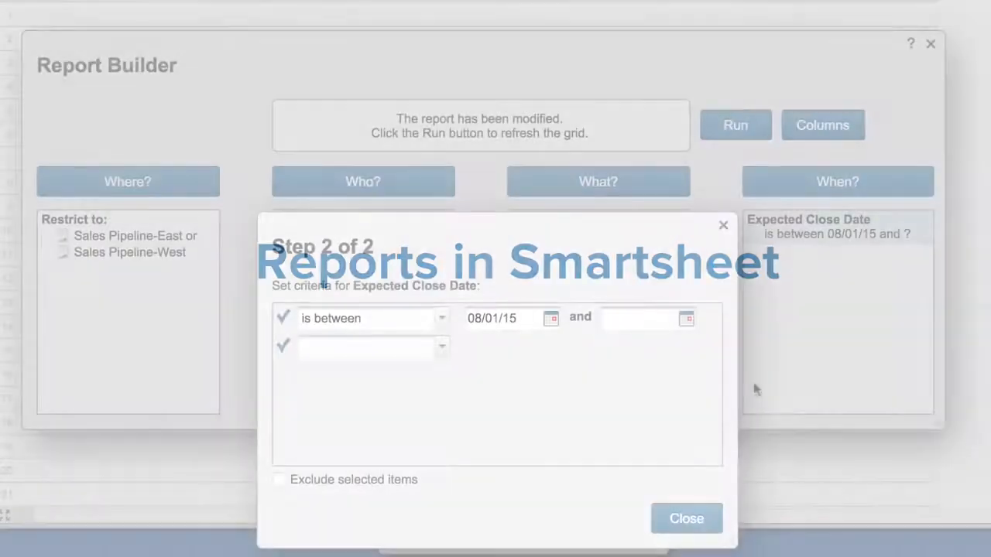
Step: Set the close-date range to end 09/30/15, close the criterion and run the report
click(686, 318)
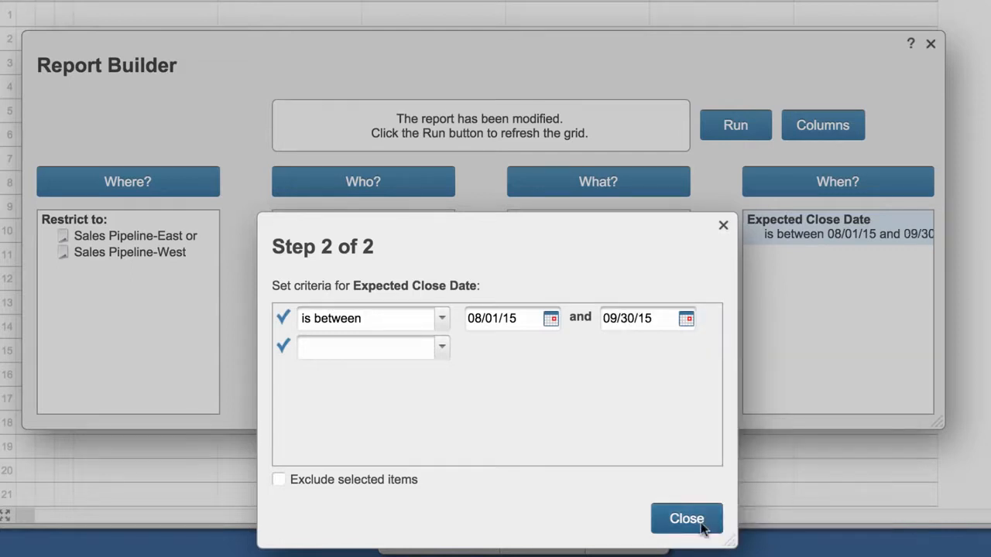
click(686, 518)
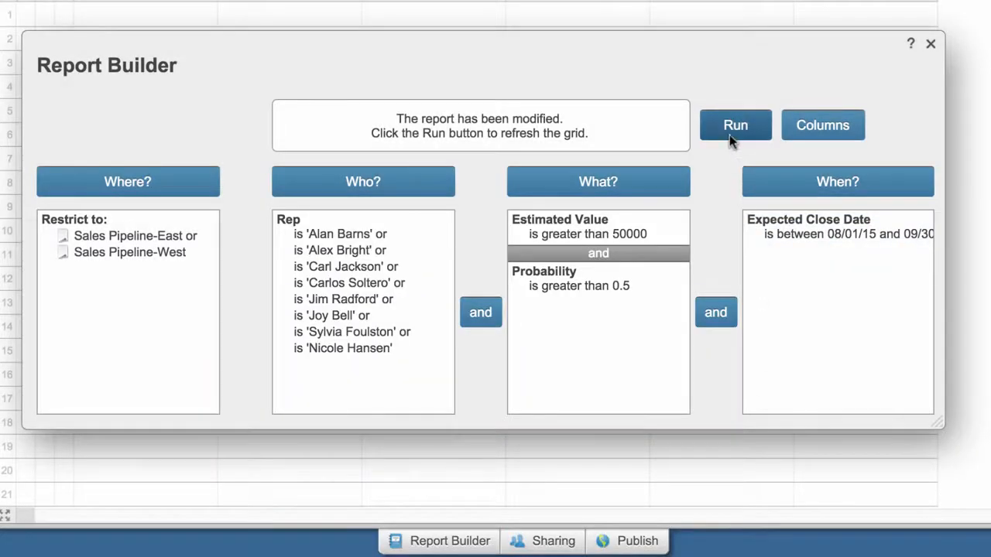
click(735, 125)
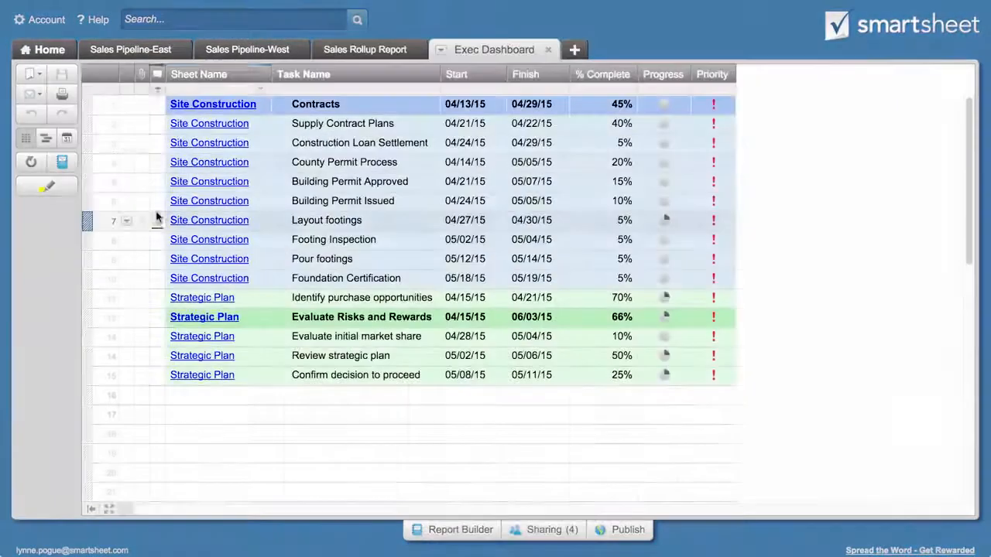
mouse_move(46, 138)
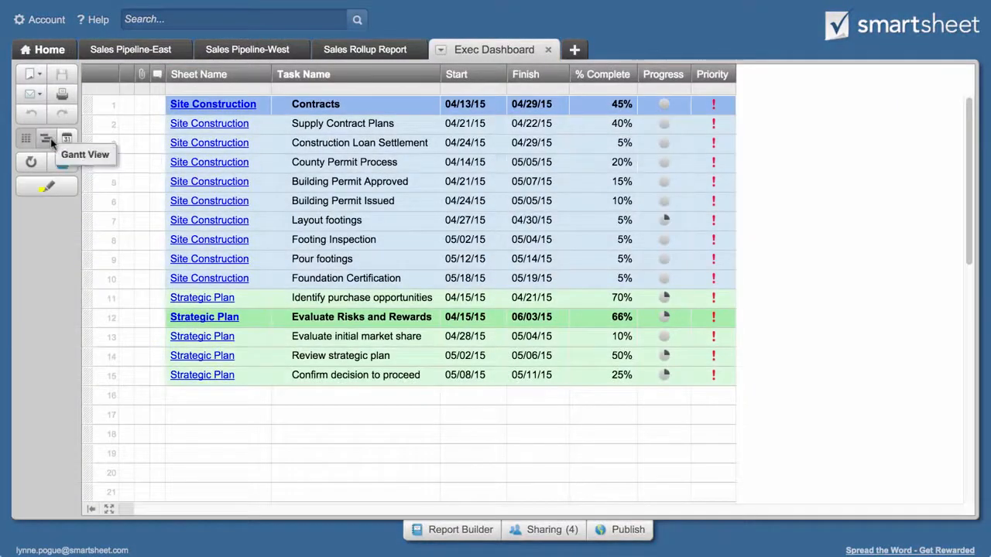
Step: Show the Exec Dashboard tasks in Gantt view, then in Calendar view, and return Home
click(45, 137)
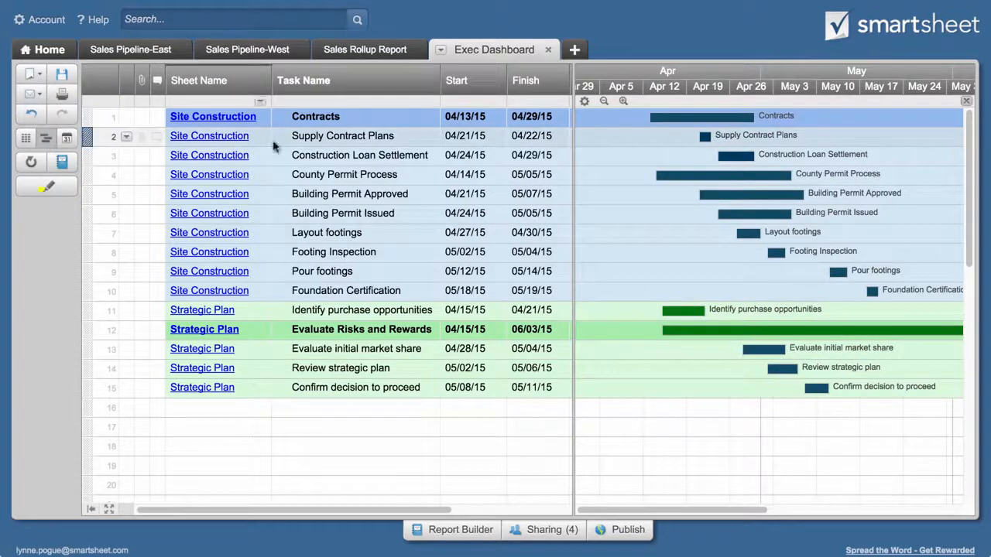
click(67, 138)
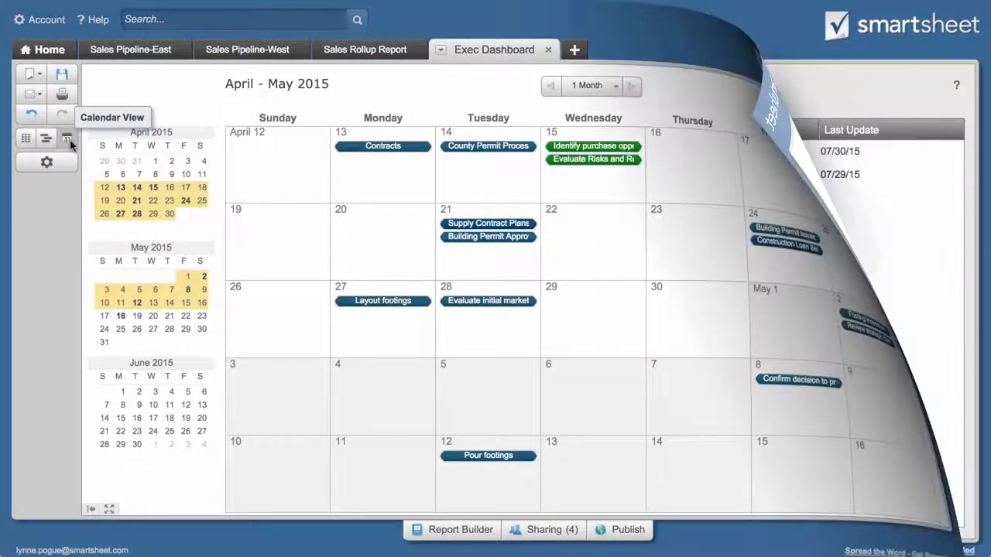
click(48, 49)
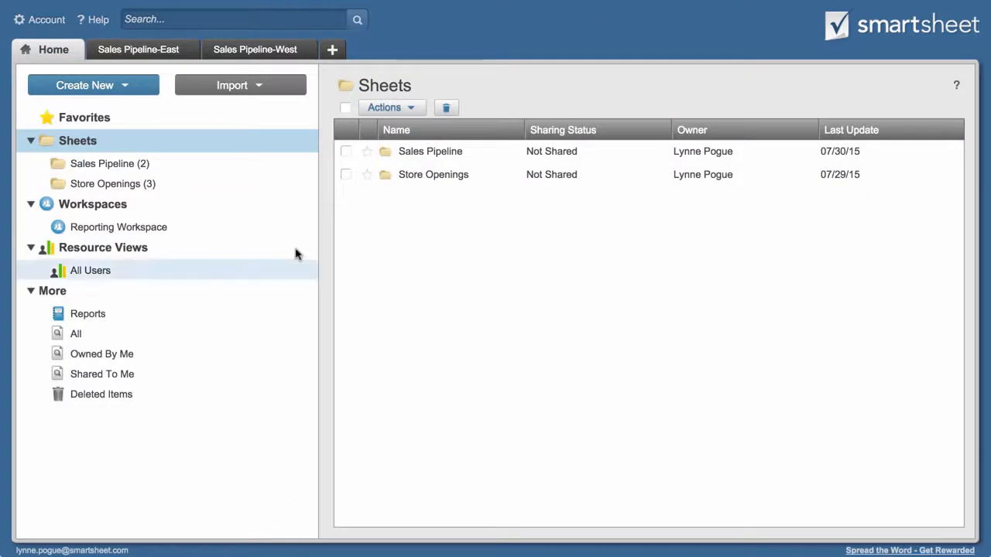
Step: Switch to the Sales Pipeline-East sheet, then to the Sales Pipeline-West sheet
click(138, 49)
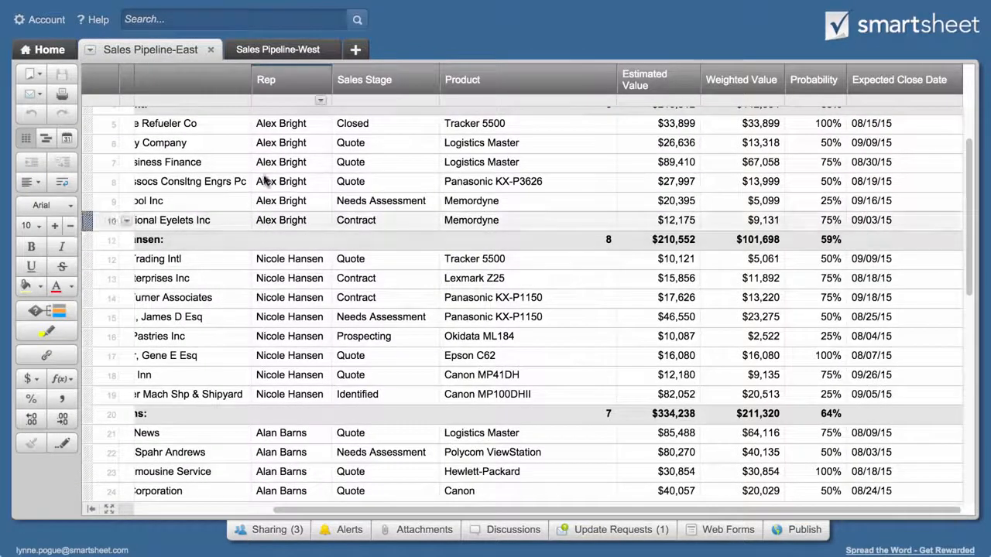
click(267, 49)
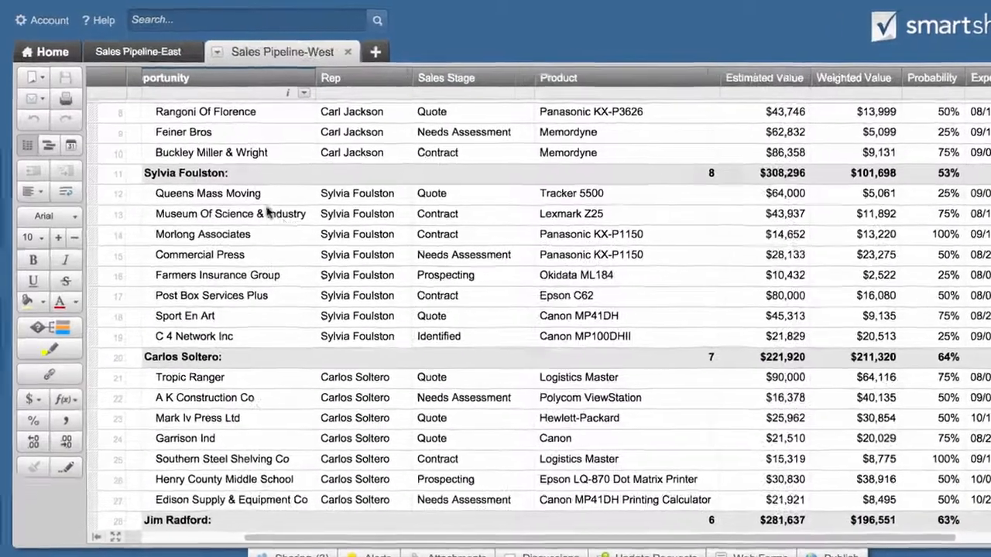
Step: From Home, create a new Report inside the Sales Pipeline folder
click(46, 51)
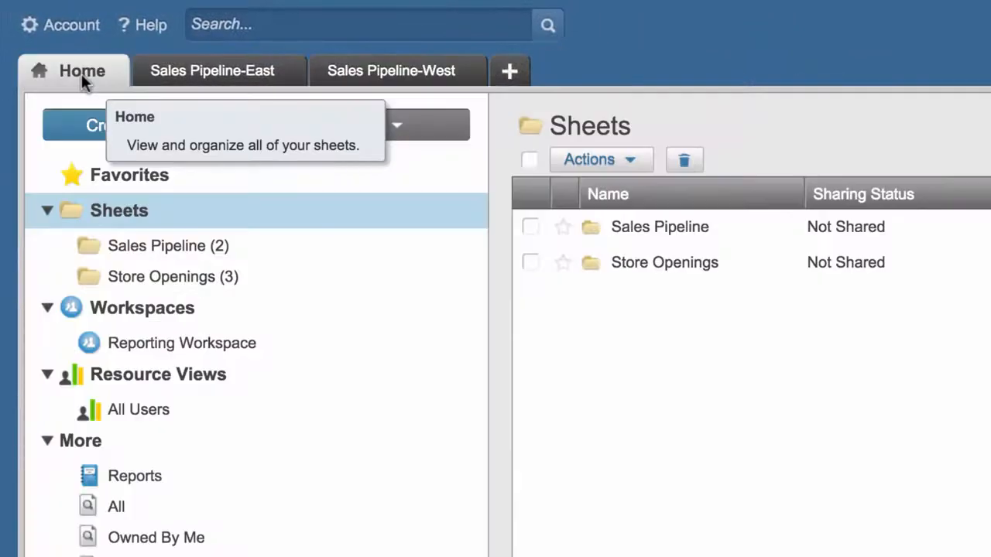
mouse_move(105, 155)
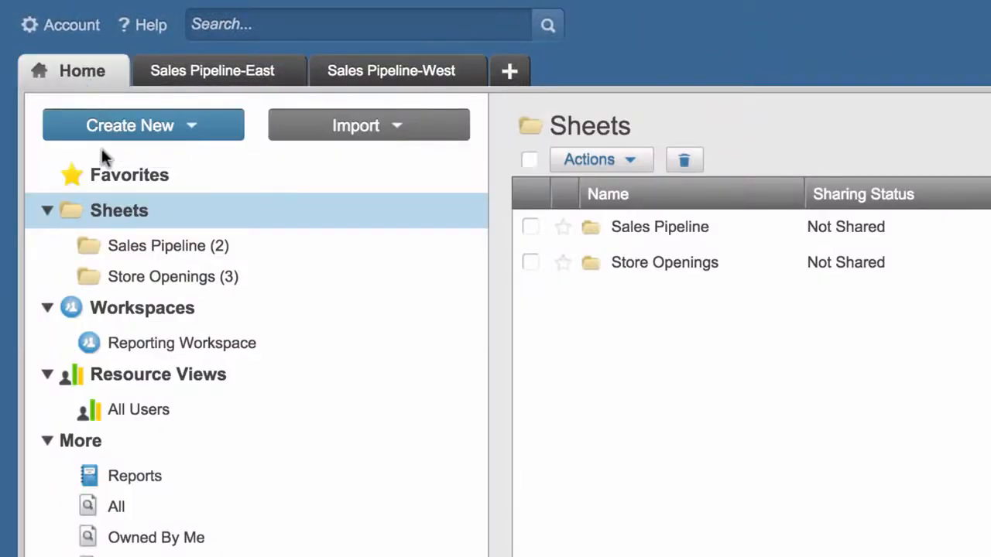
click(168, 246)
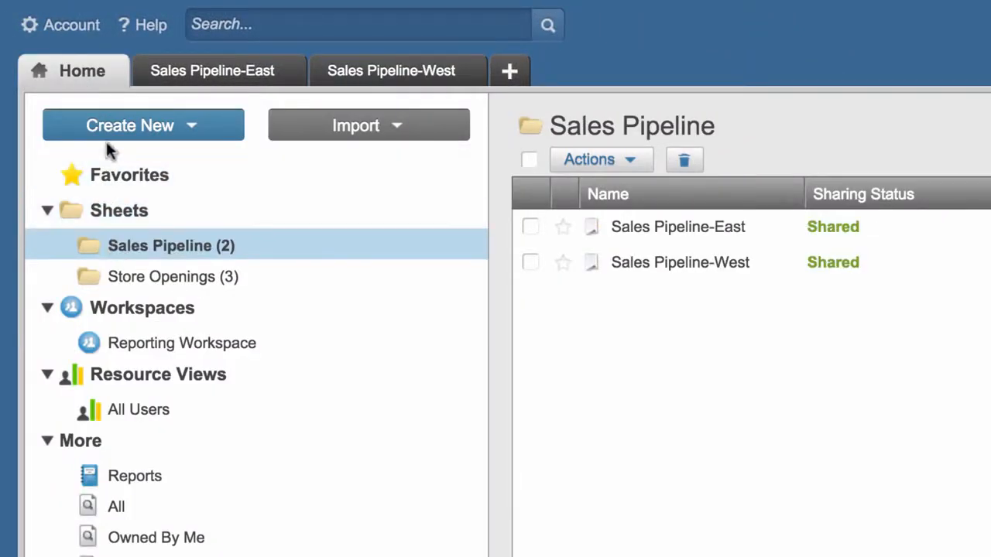
click(142, 124)
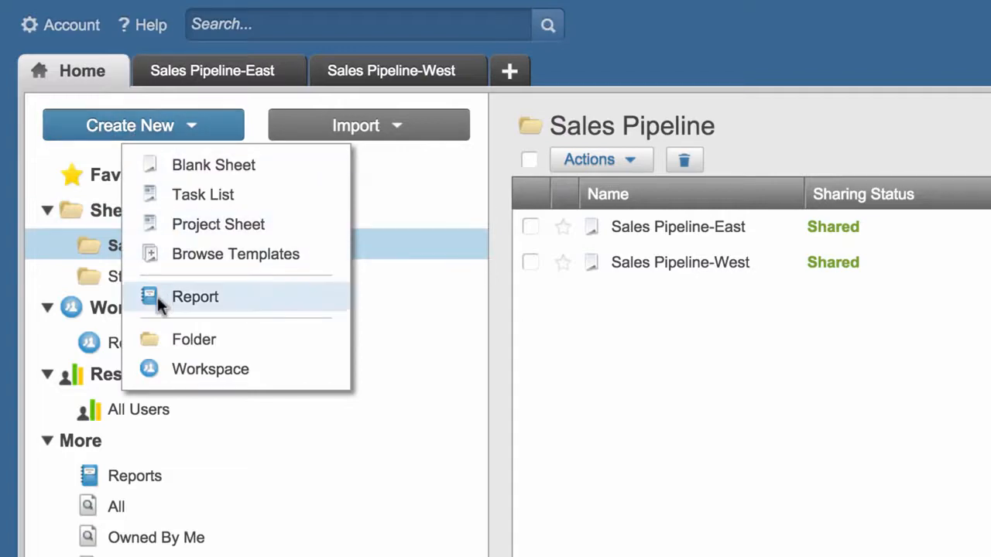
click(196, 297)
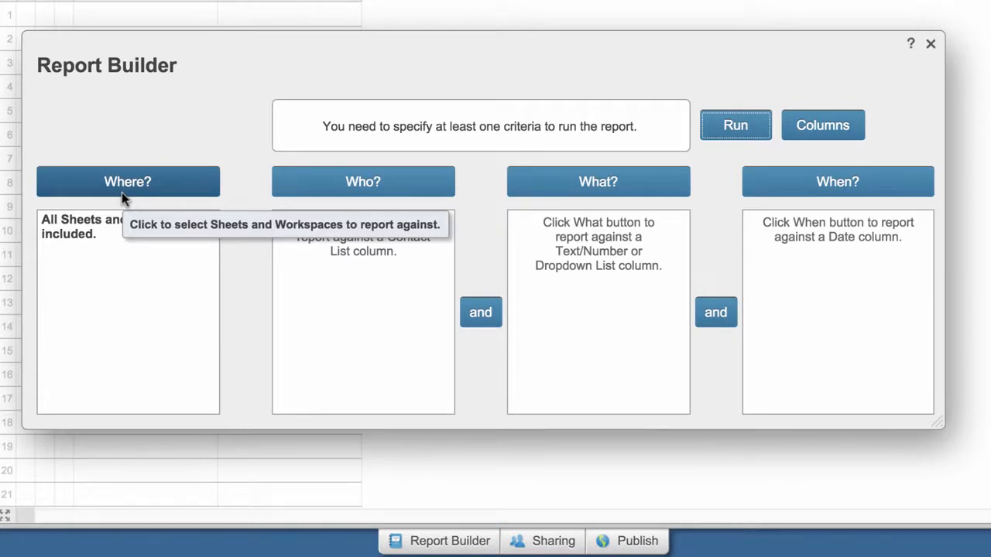
Step: Set the Where? criterion to the Sales Pipeline-East and Sales Pipeline-West sheets
click(121, 227)
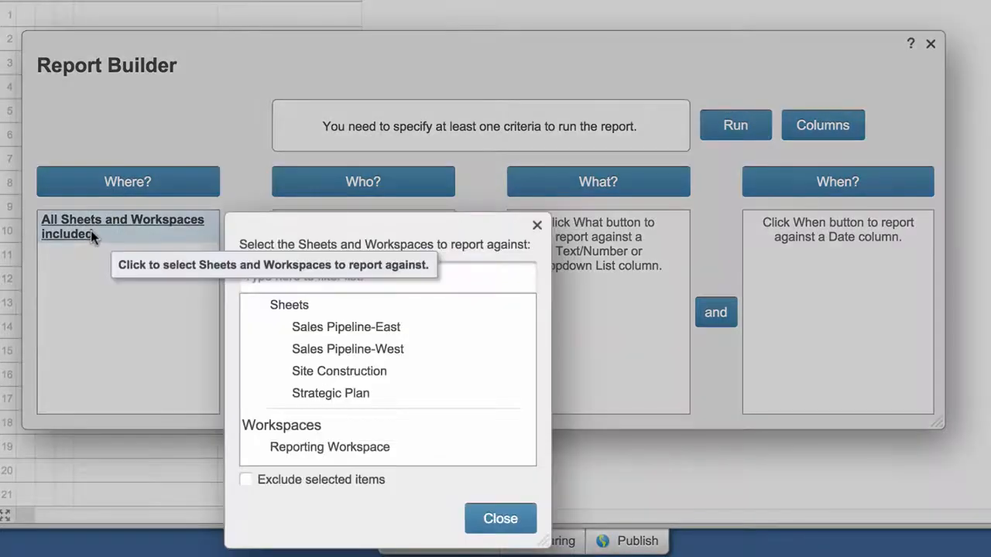
click(348, 326)
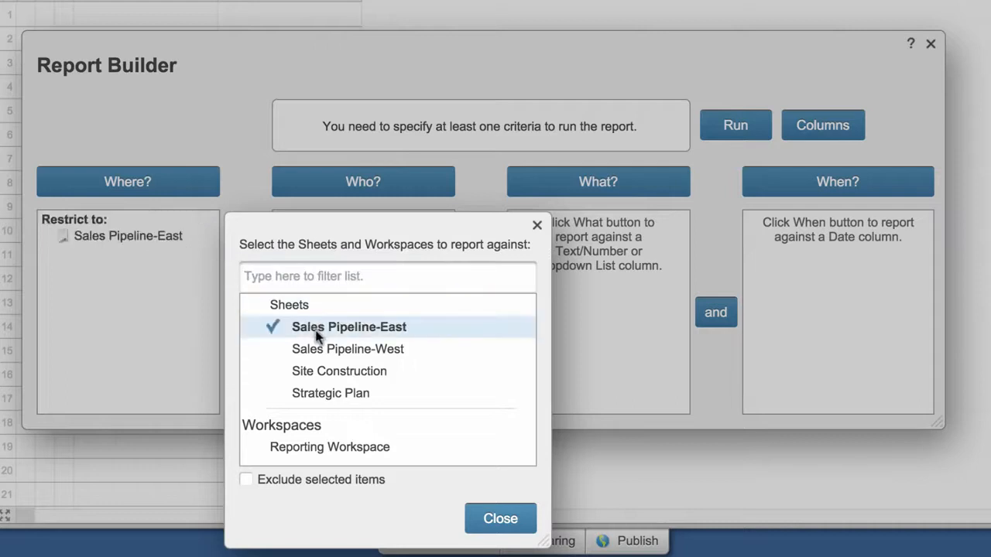
click(348, 349)
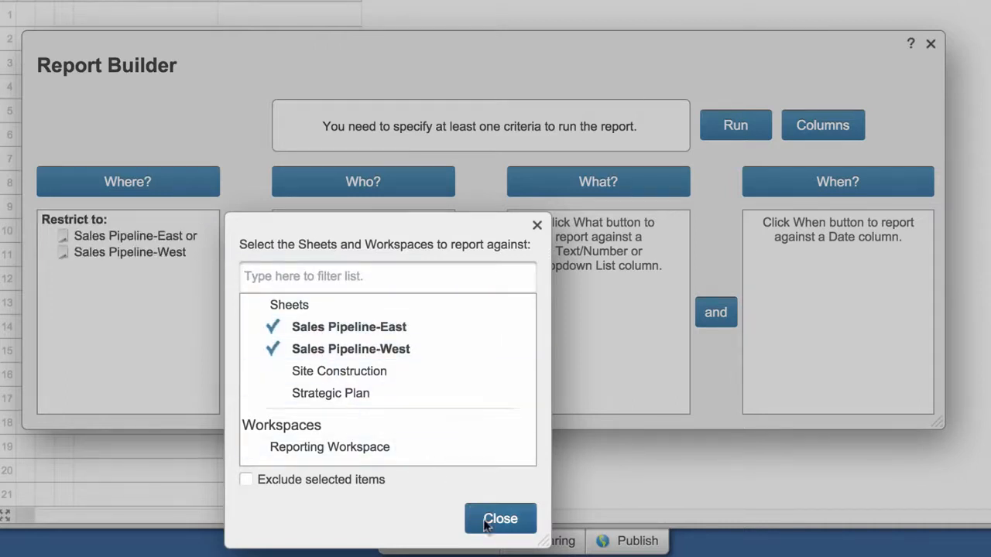
click(501, 519)
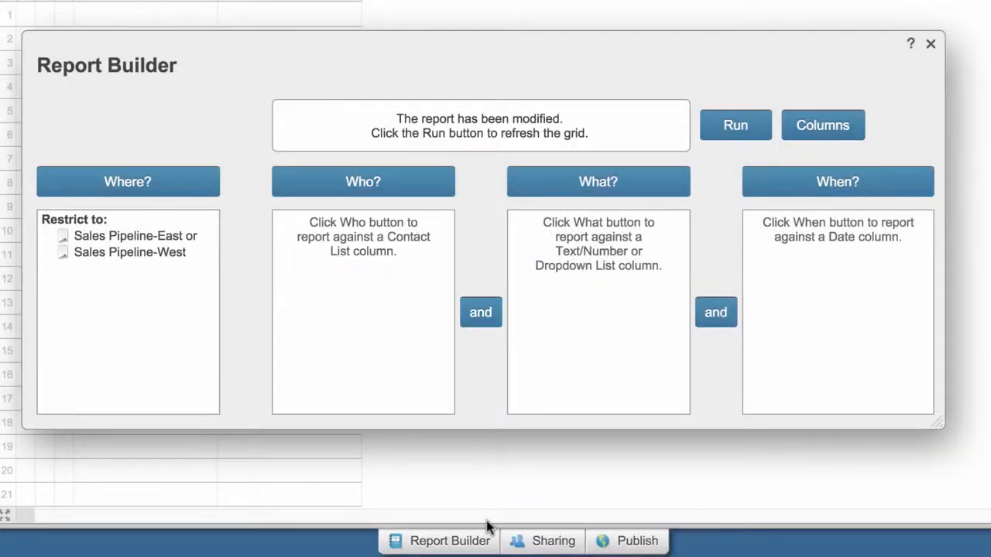
mouse_move(325, 259)
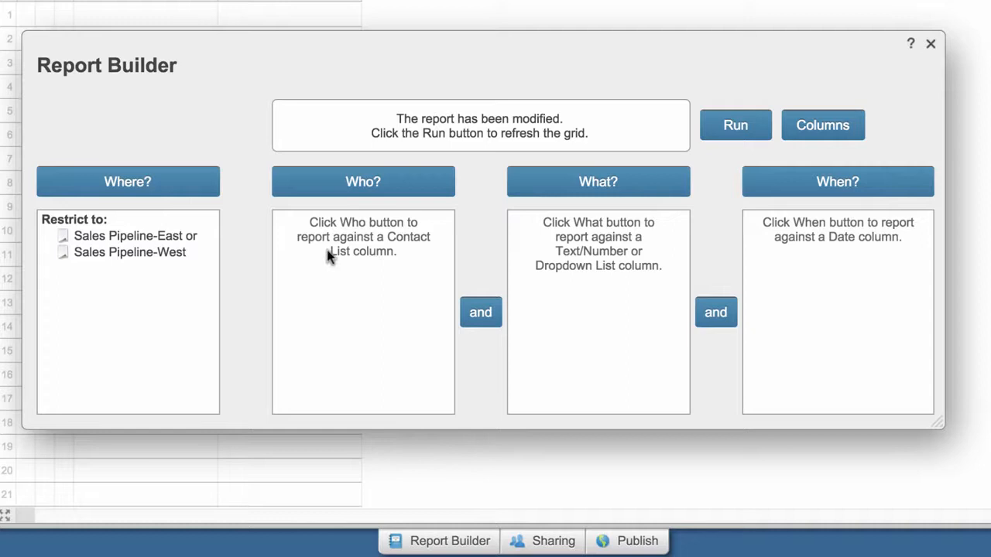
Step: Add a Who? criterion on the Rep column with all eight reps included
click(362, 181)
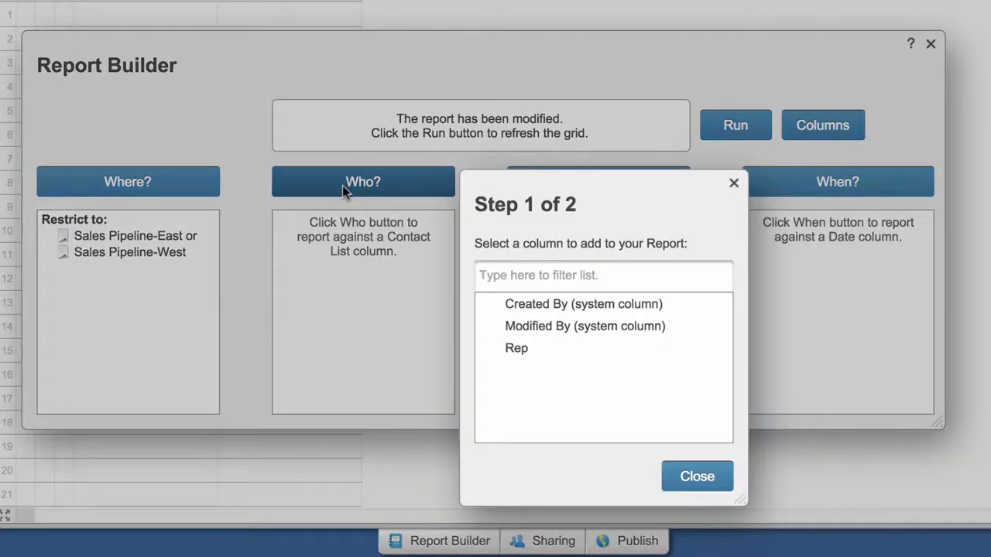
click(517, 348)
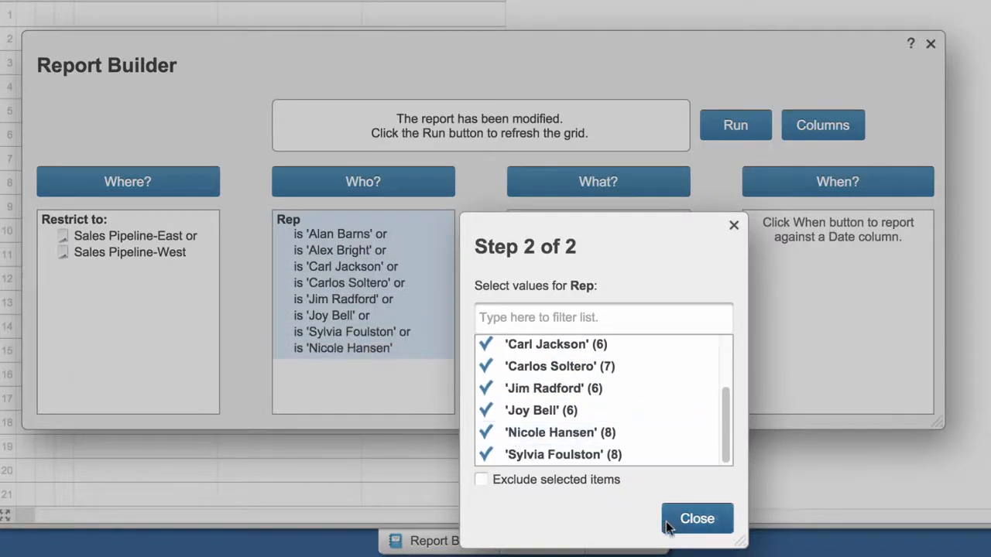
click(696, 518)
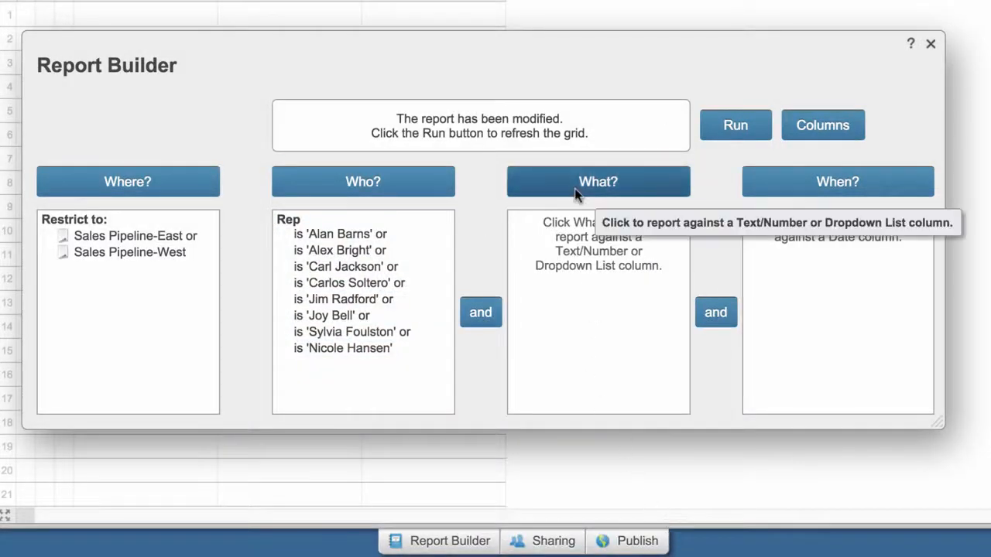
Step: Add a What? criterion: Estimated Value is greater than 50000
click(598, 181)
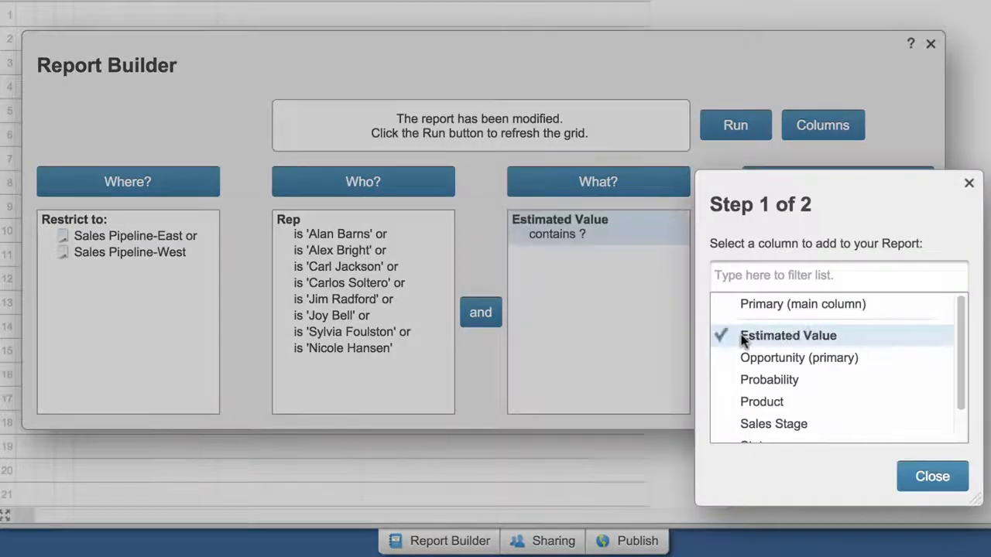
click(788, 335)
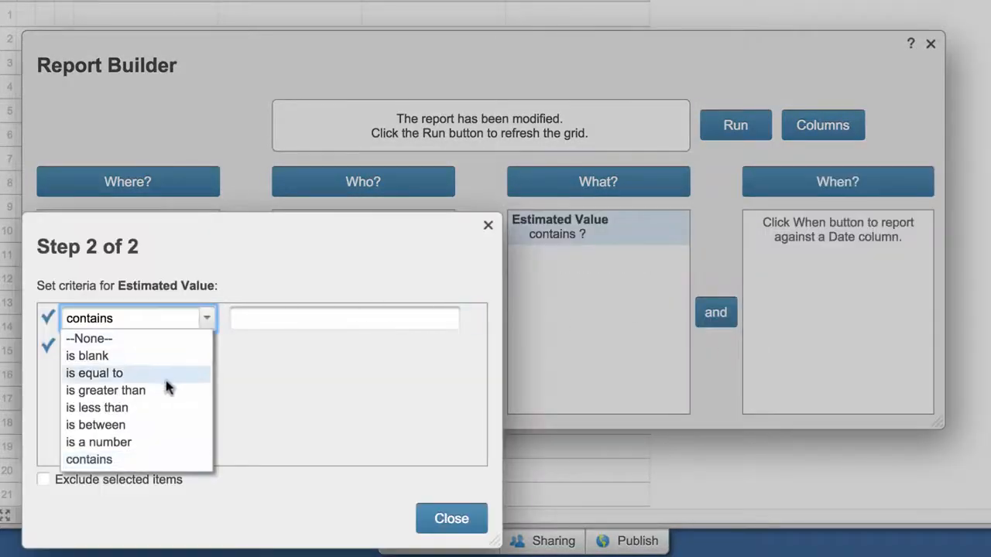
click(104, 391)
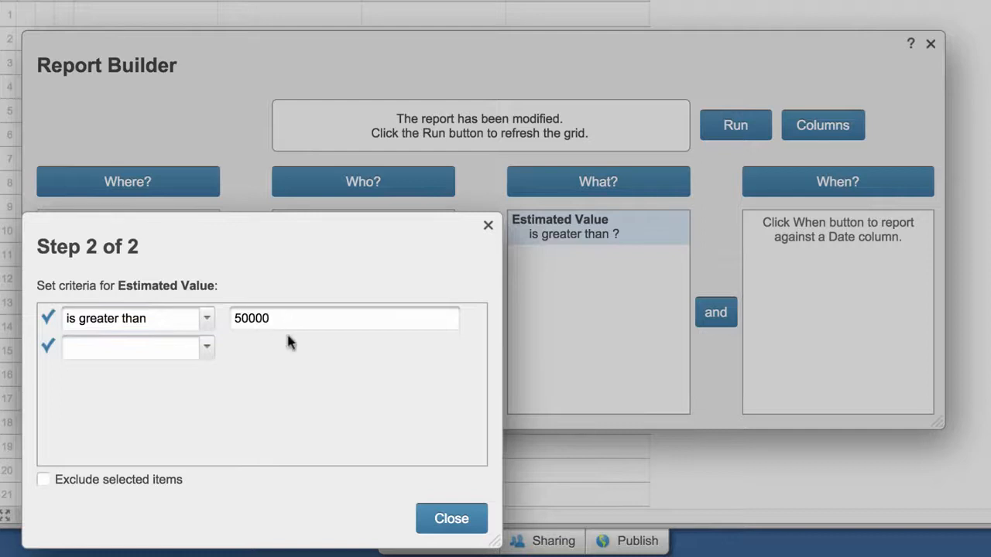
click(452, 519)
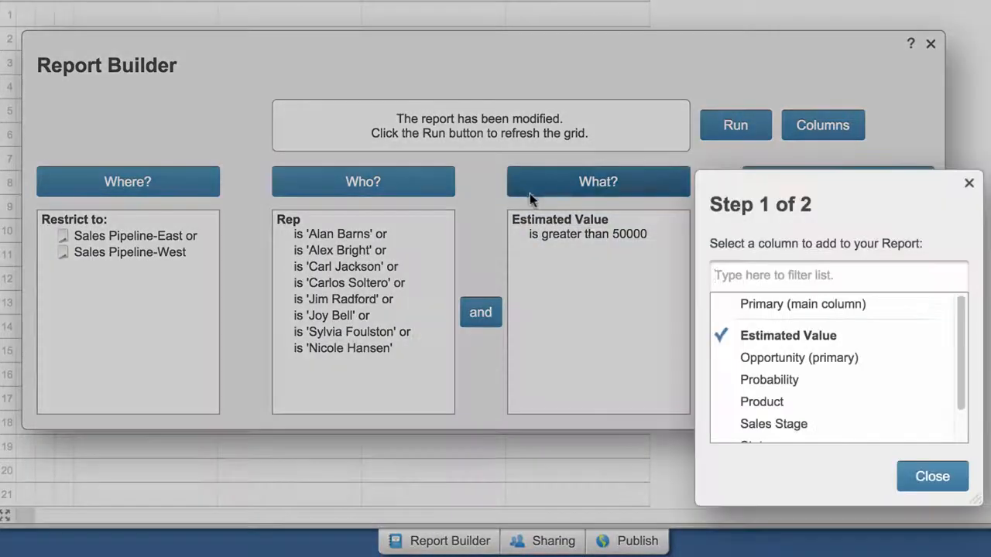
Step: Add a second What? criterion: Probability is greater than 0.5
click(769, 379)
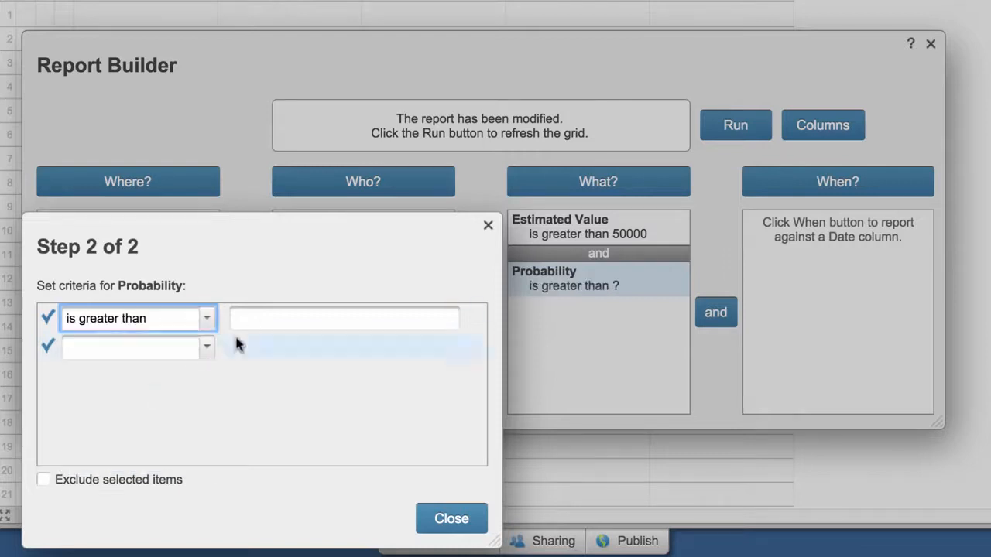
click(451, 518)
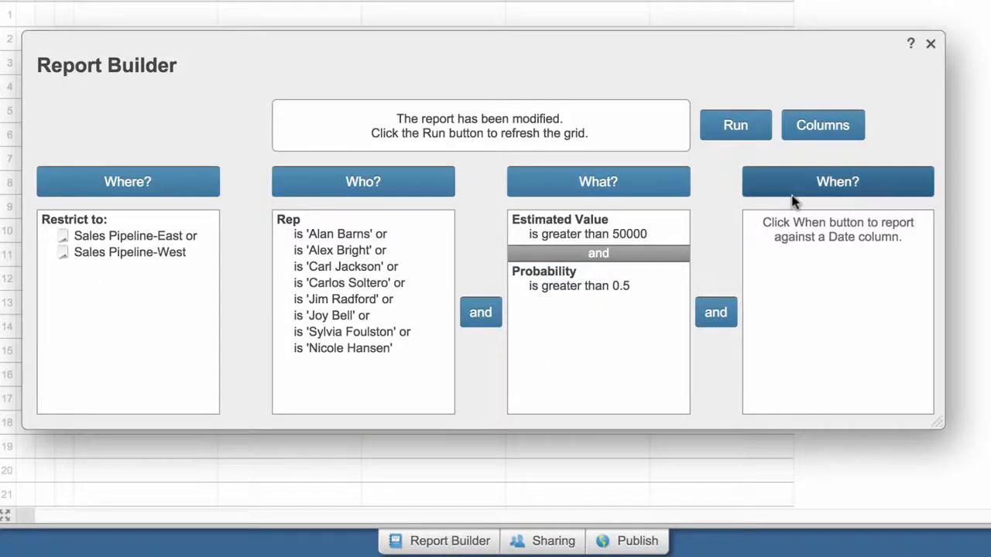
Step: Add a When? criterion: Expected Close Date is between 08/01/15 and 09/30/15
click(837, 181)
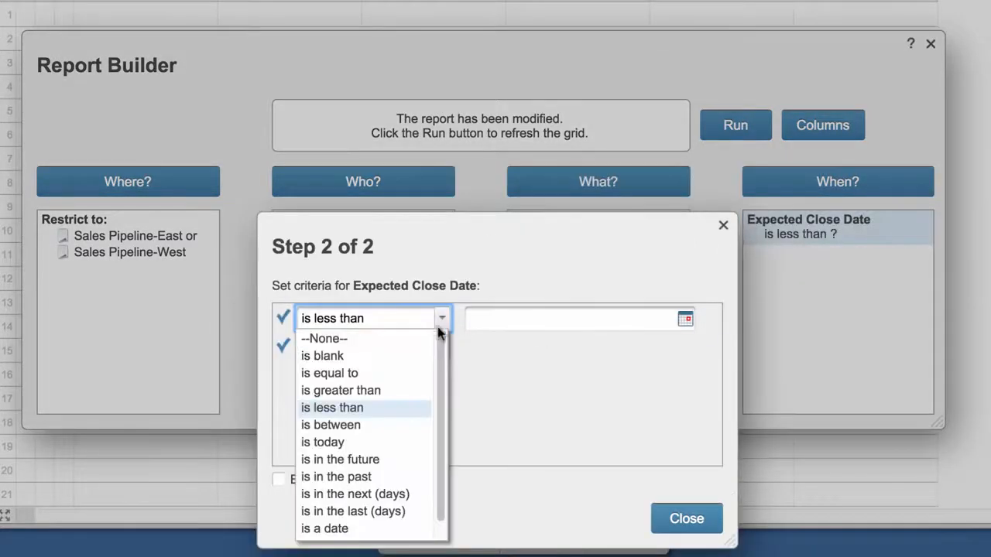
click(331, 425)
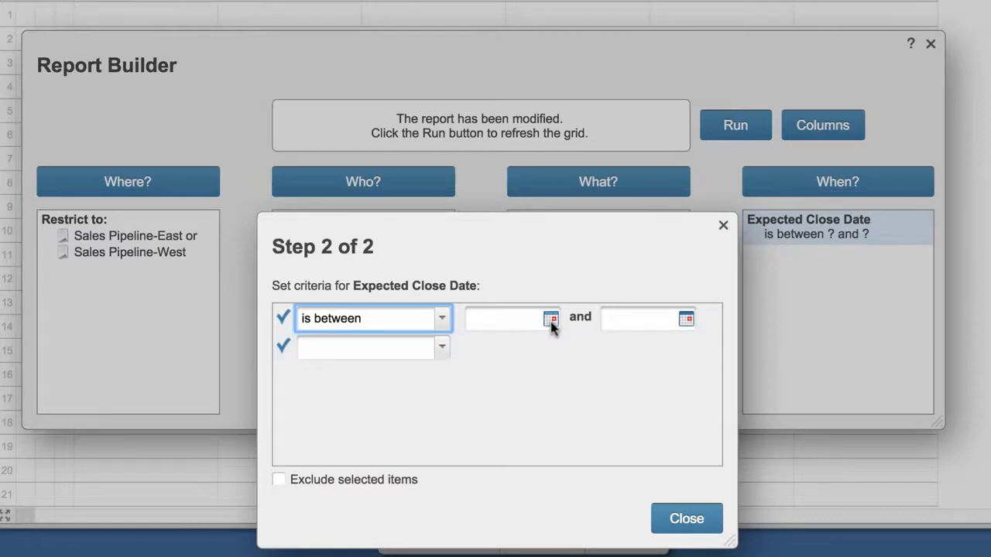
text(08/01/15)
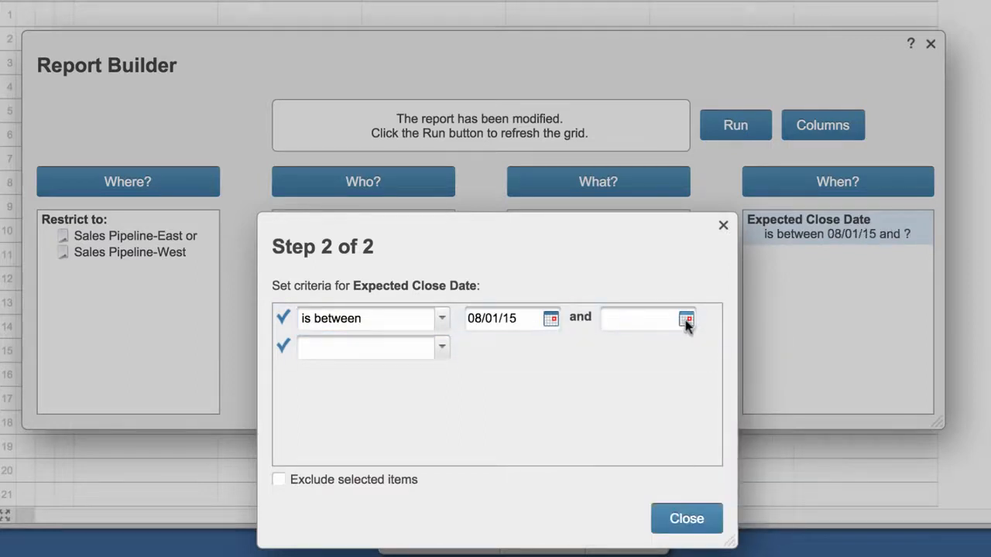
click(686, 318)
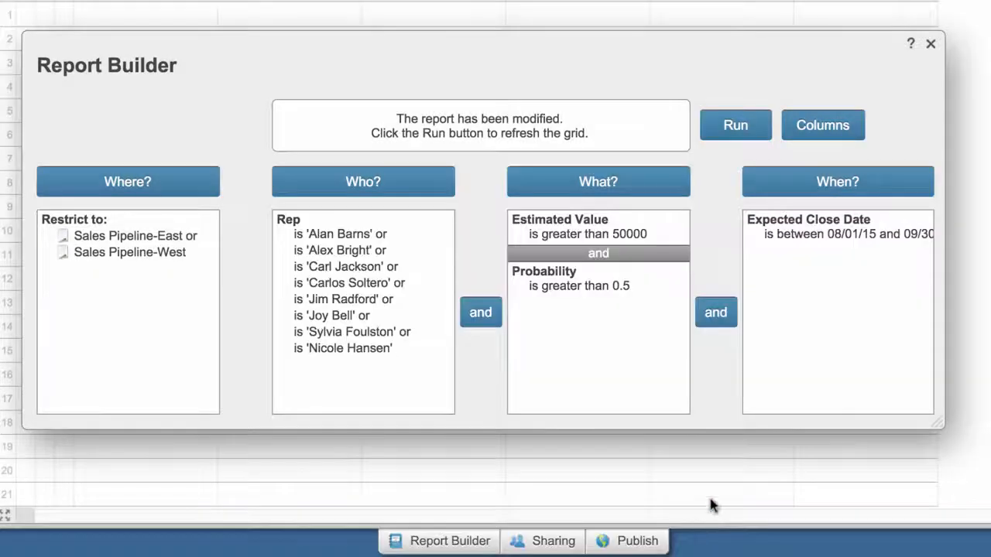
Step: Run the report to list the eight matching deals, then start an update request on row 1
click(735, 124)
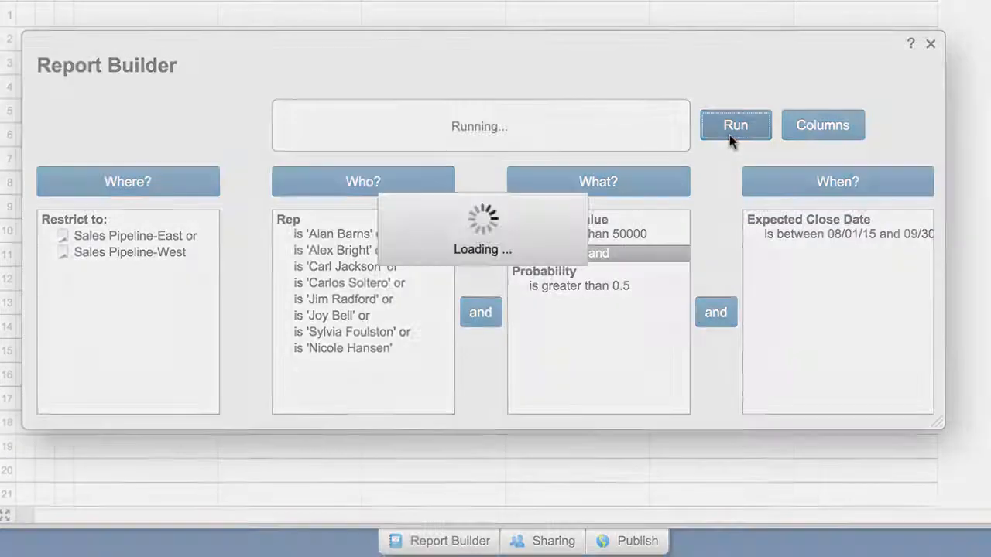
click(735, 124)
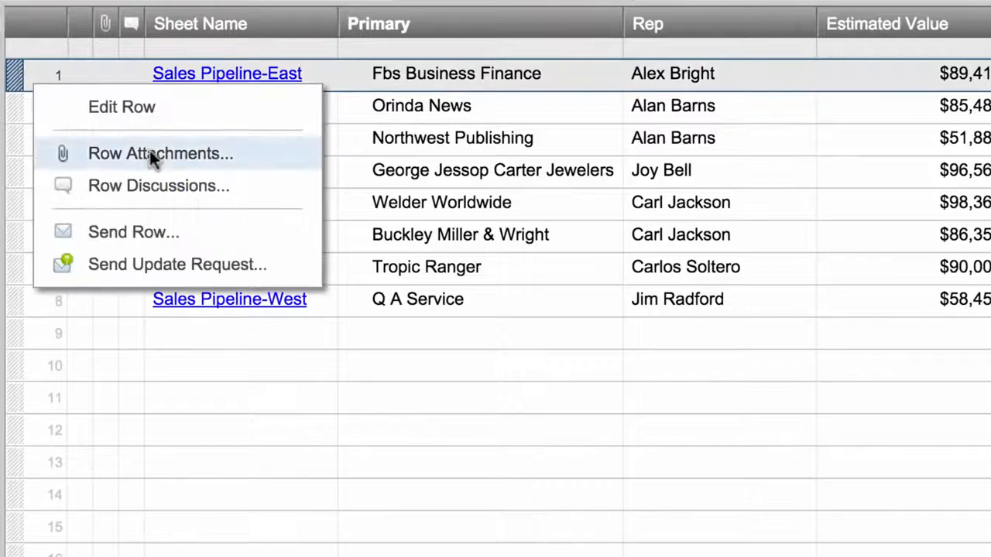
click(178, 264)
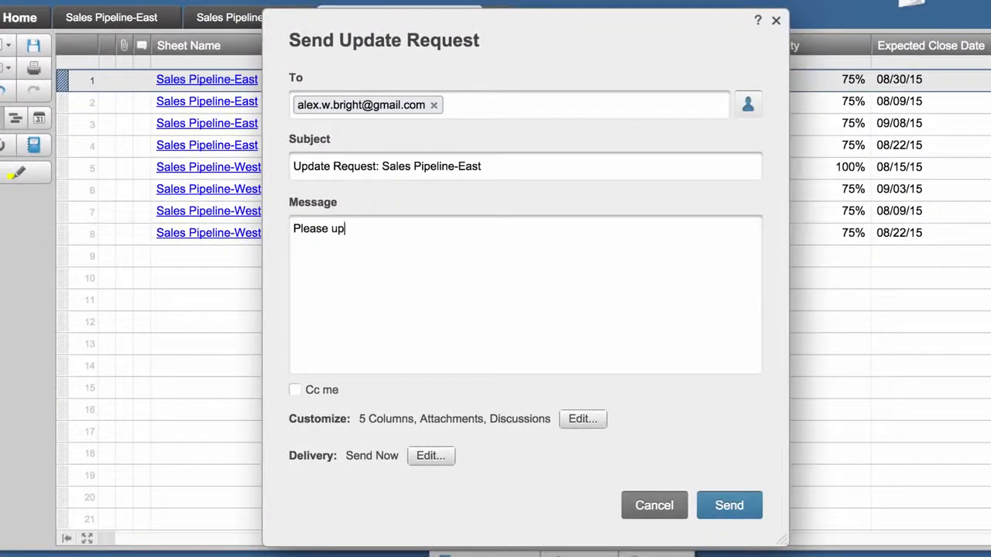
Step: Send the update request with the message 'Please update probability'
text(date probability)
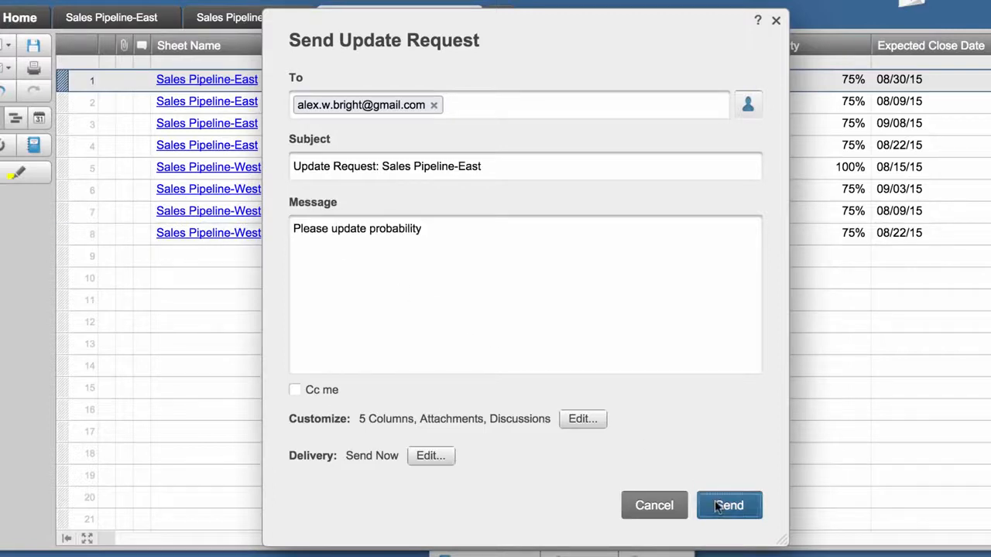
click(728, 505)
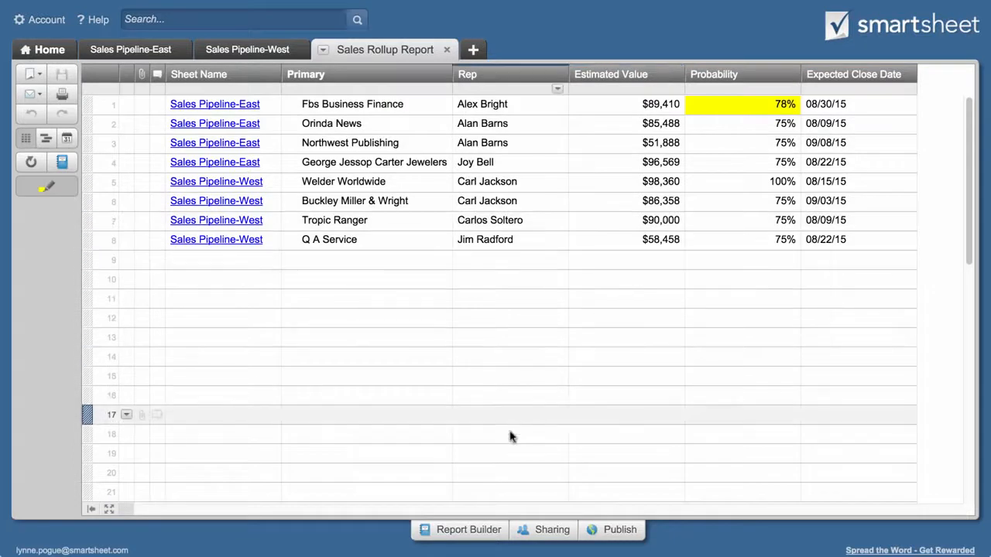
Step: Include the Status column in the report results and rerun so status indicators show per deal
click(468, 529)
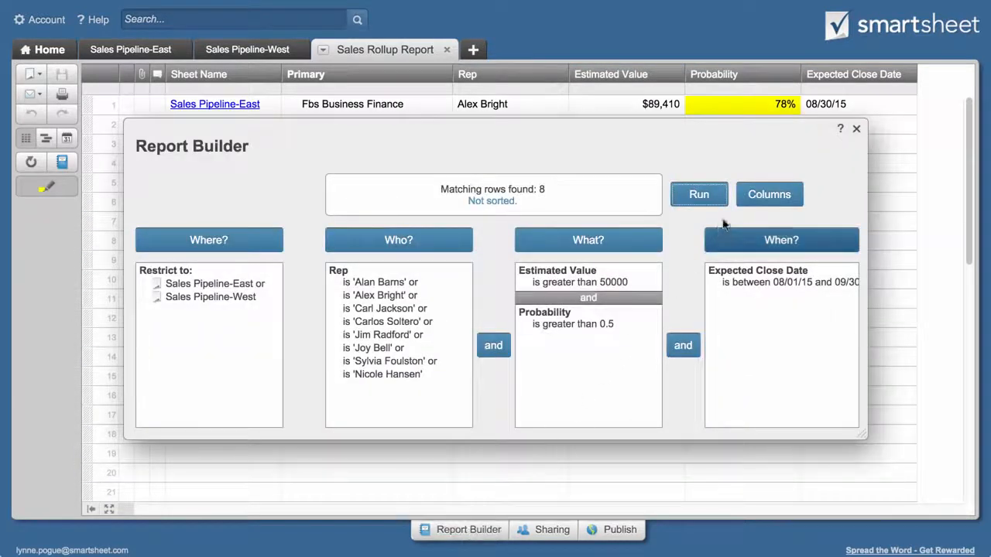
click(769, 194)
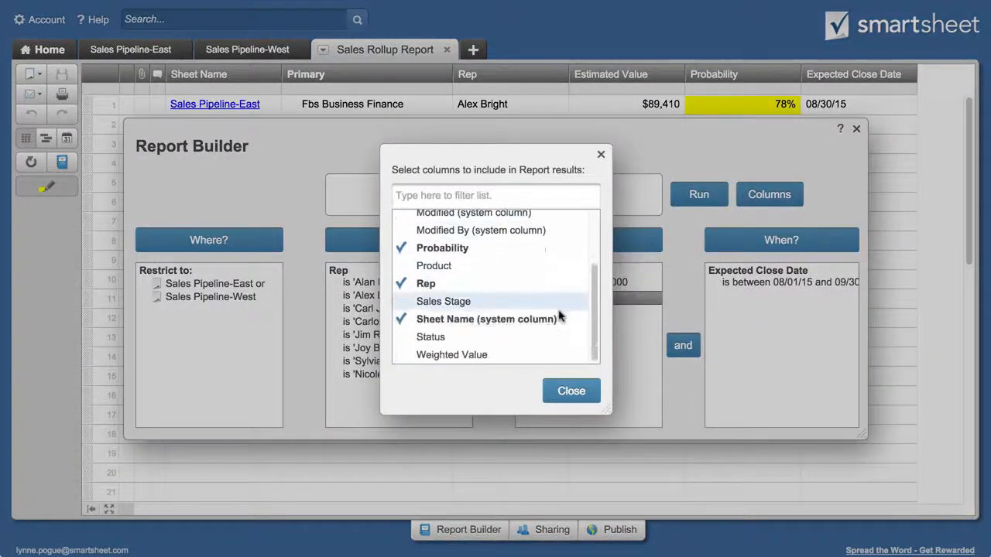
click(571, 391)
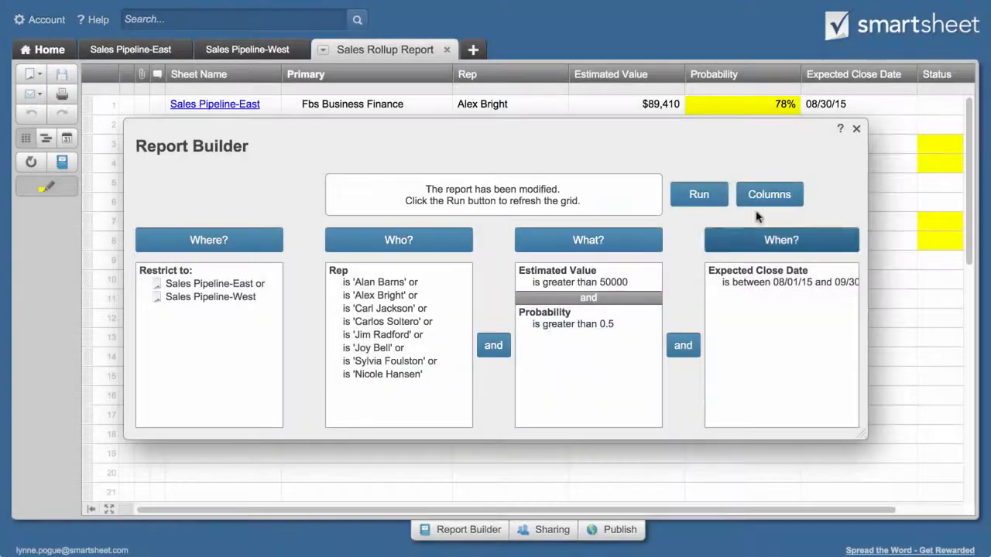
click(698, 195)
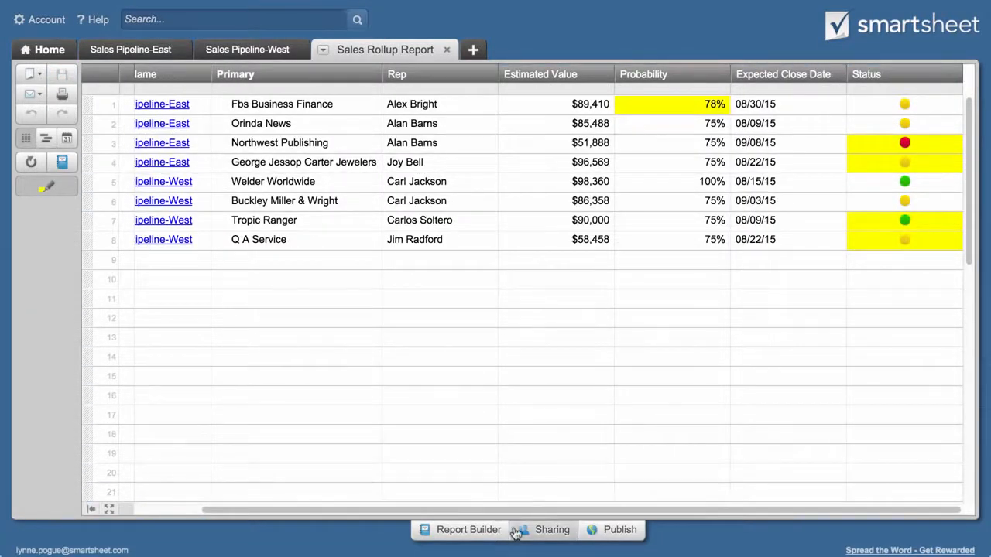
click(551, 529)
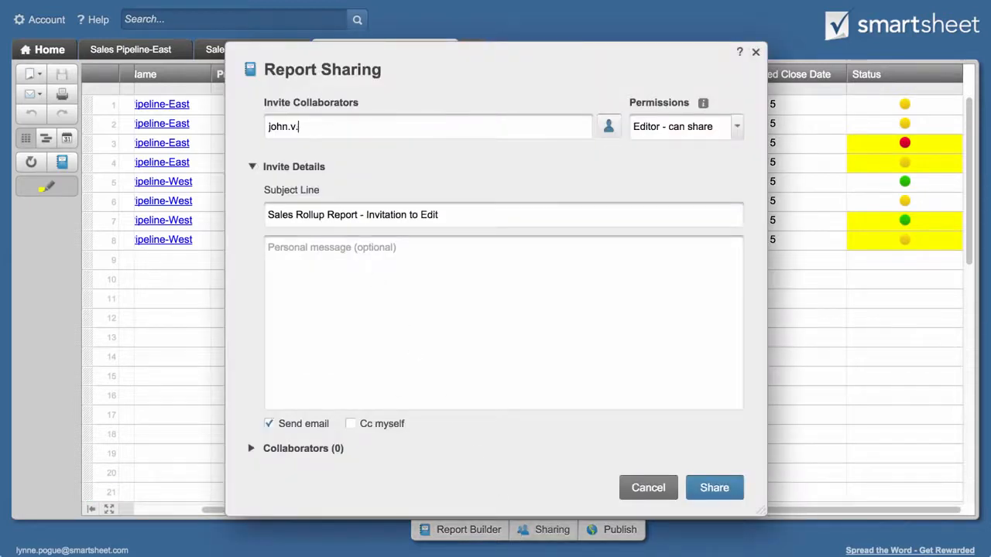
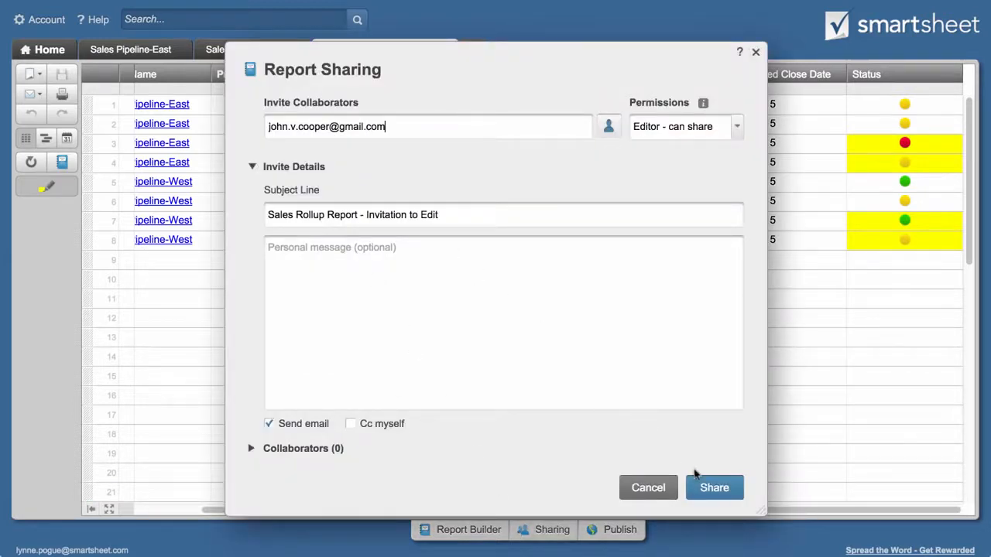
click(714, 488)
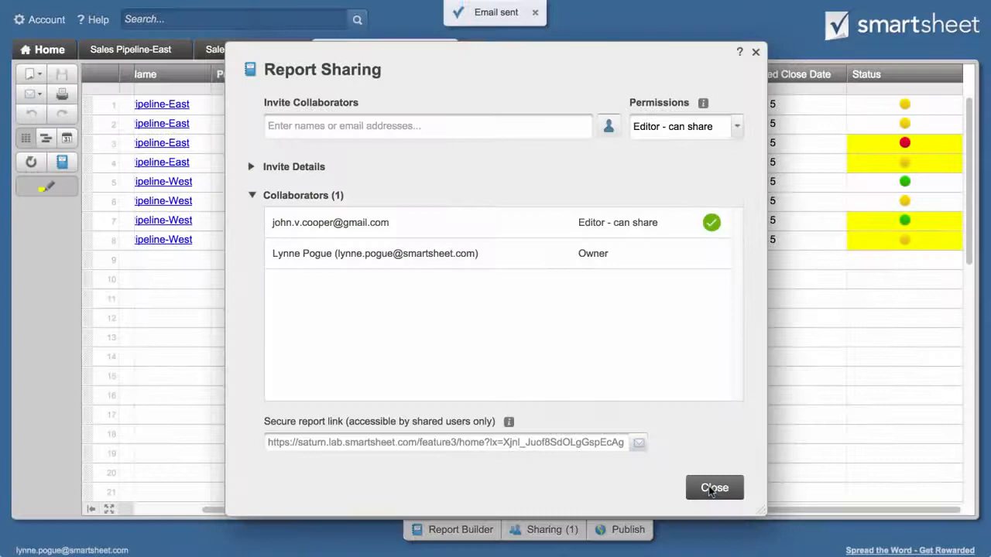
click(714, 488)
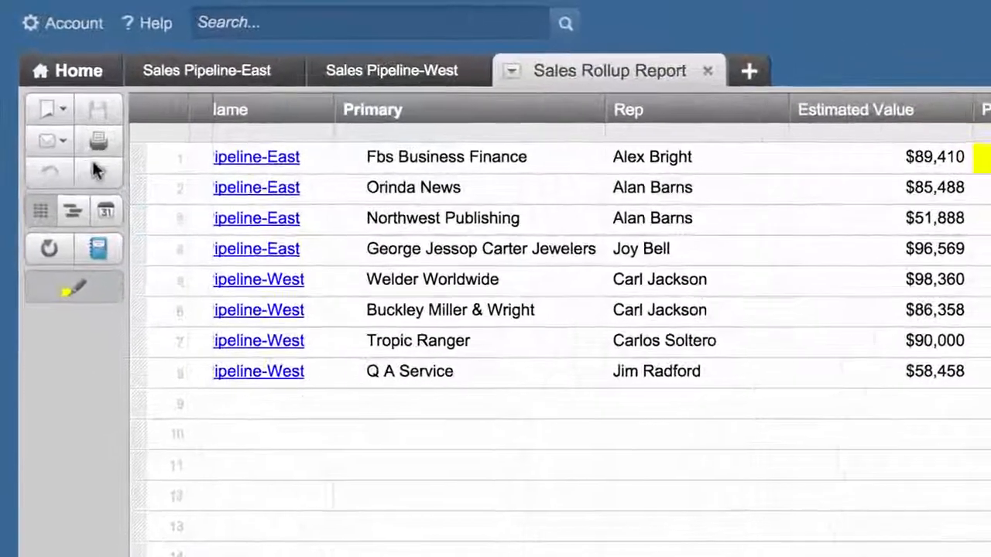
click(48, 141)
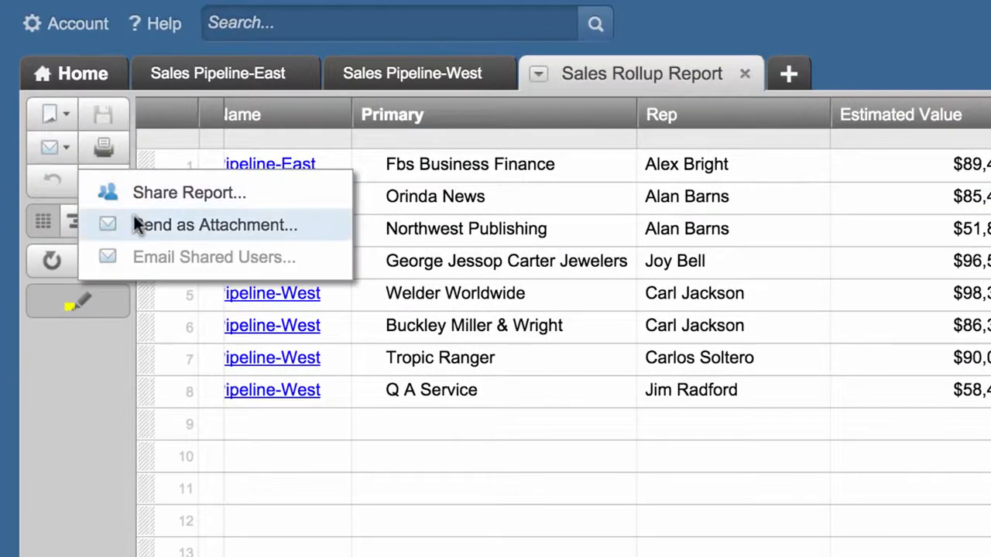
click(216, 225)
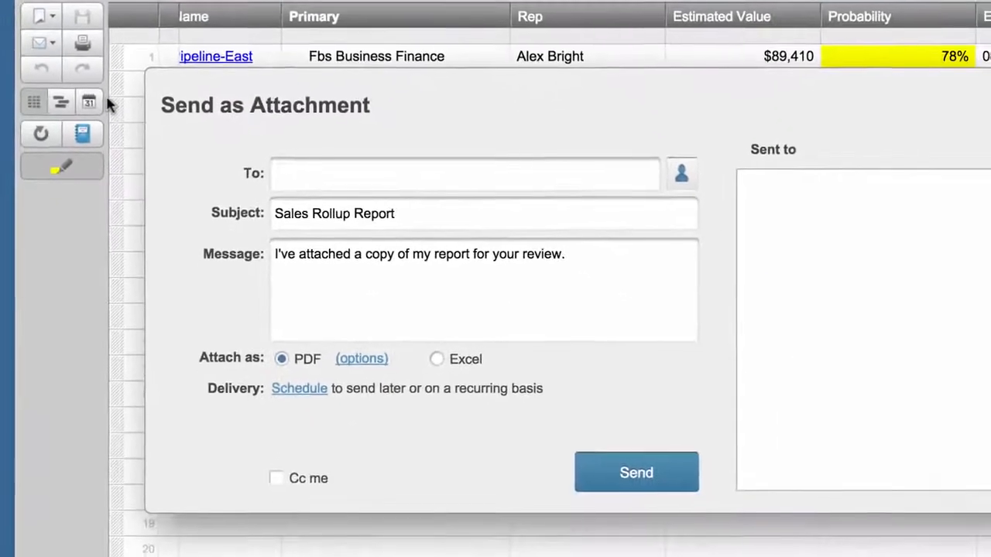
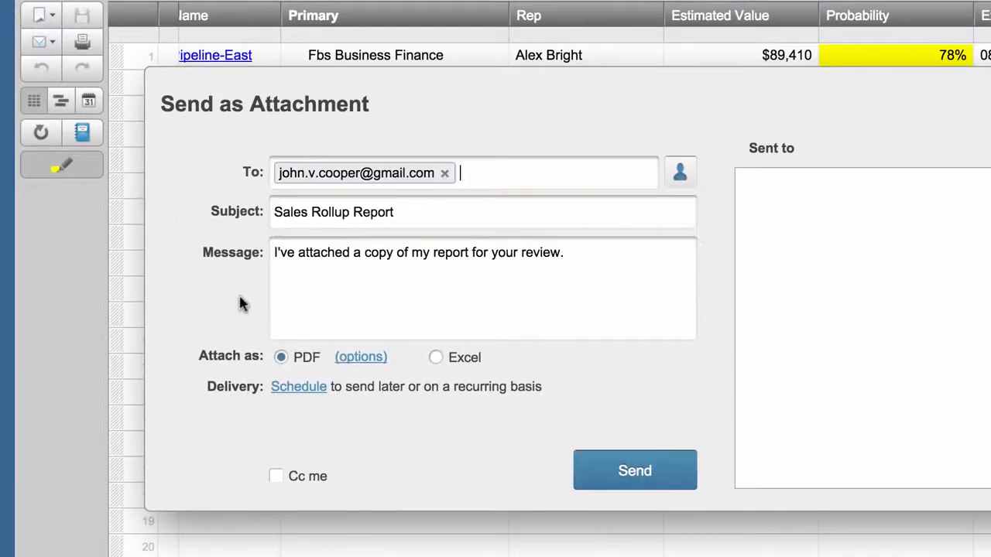
click(298, 386)
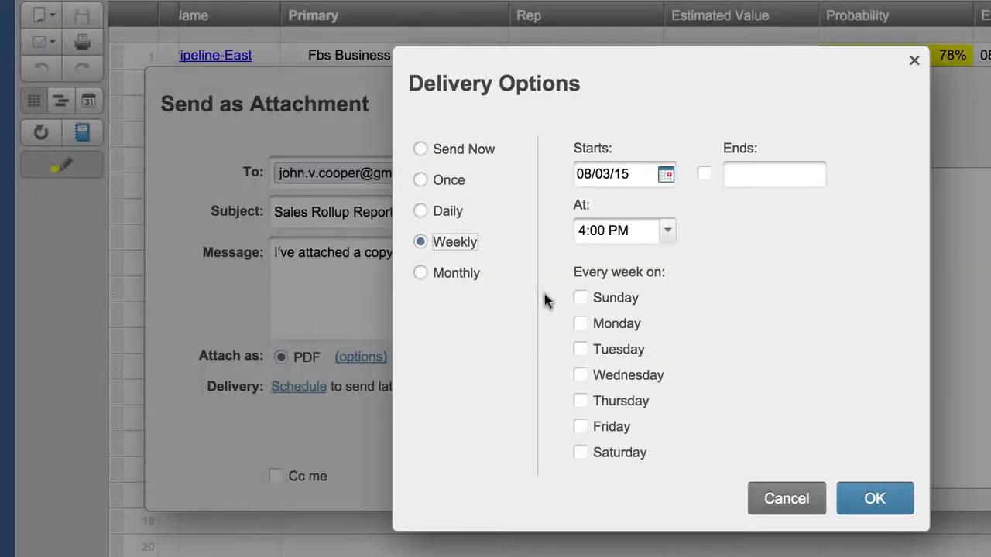
click(874, 497)
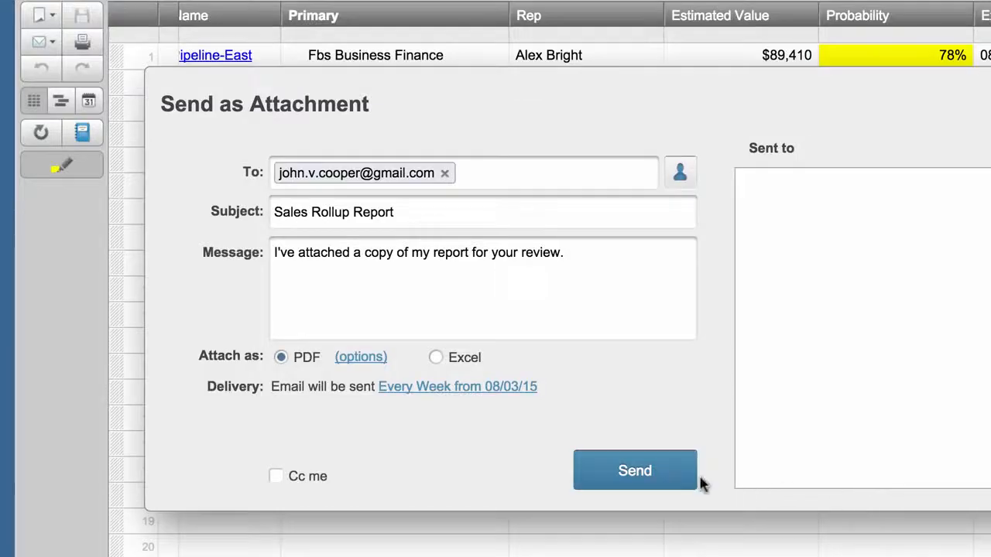
click(634, 470)
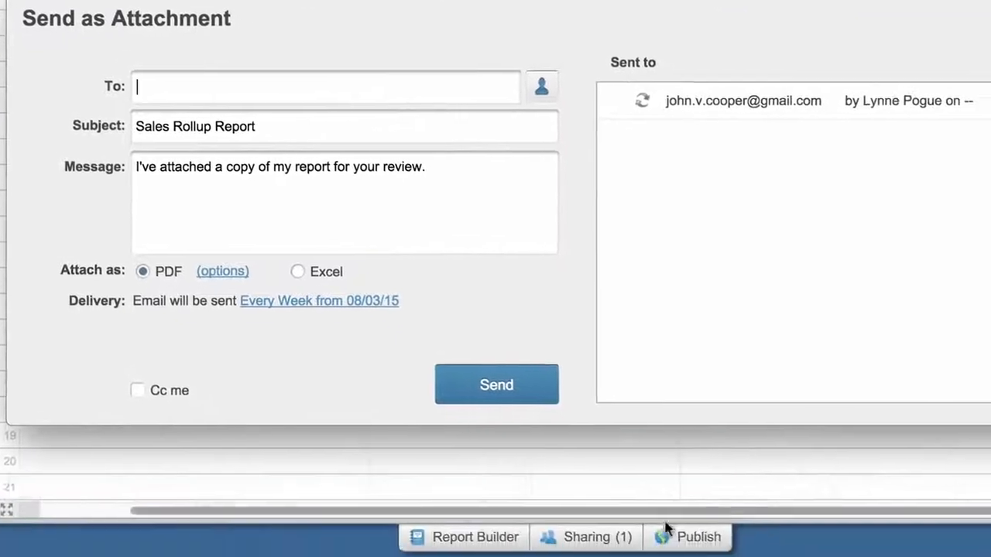
Step: Publish the report as Read Only - Full with a public link, then return to Home
click(696, 537)
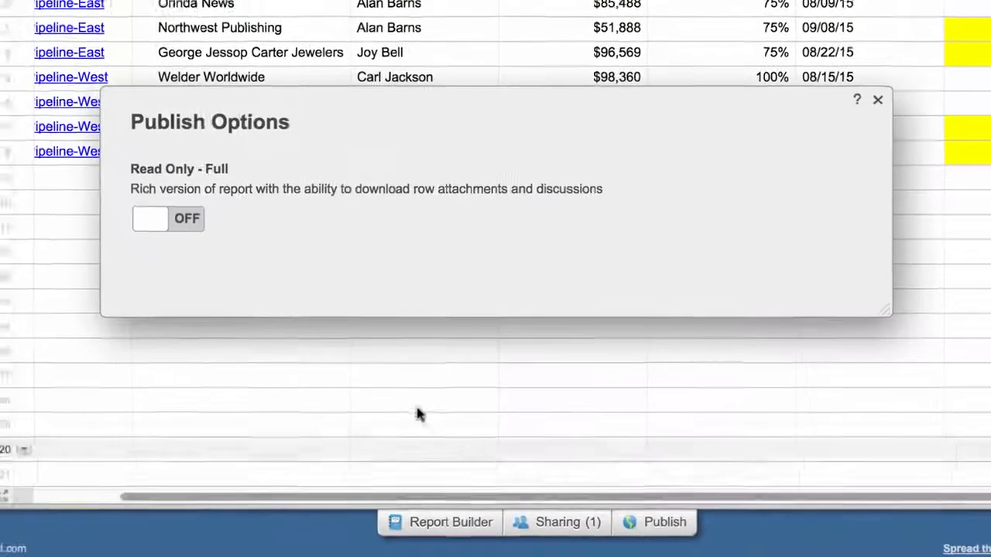
click(168, 218)
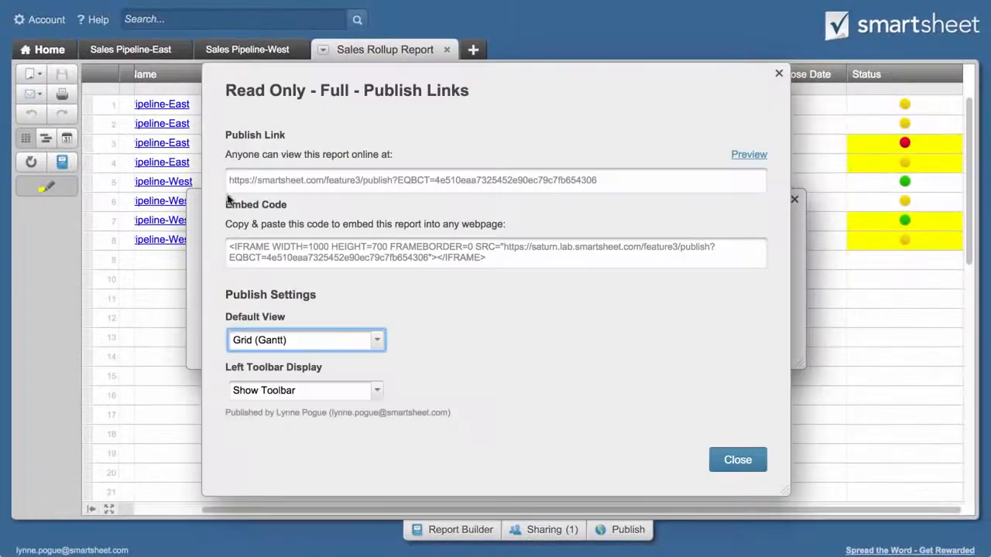
mouse_move(523, 192)
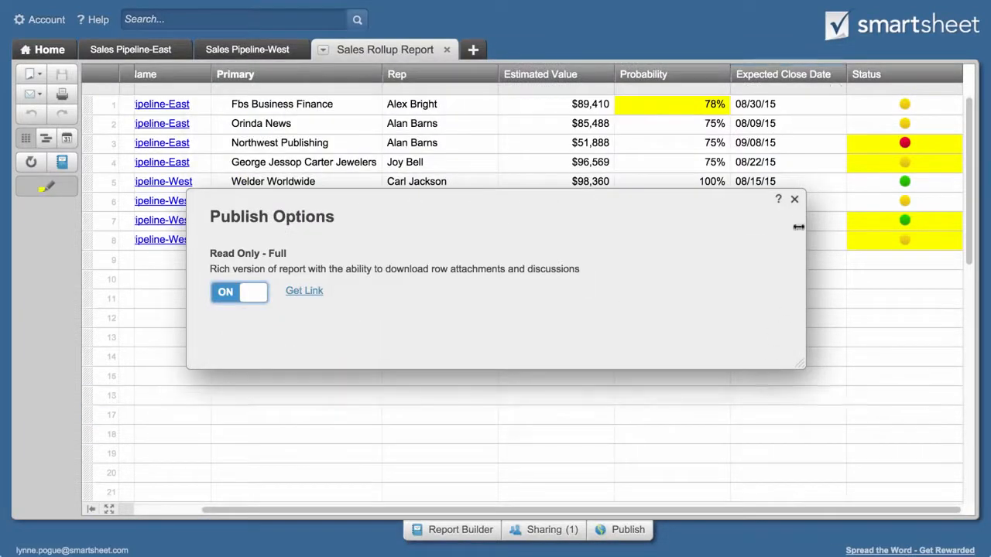
click(793, 199)
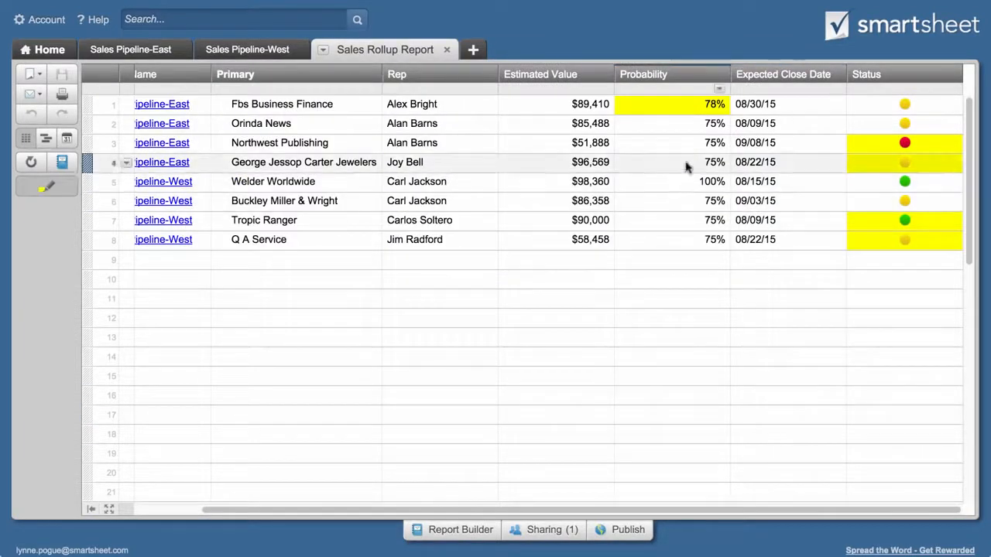
click(49, 49)
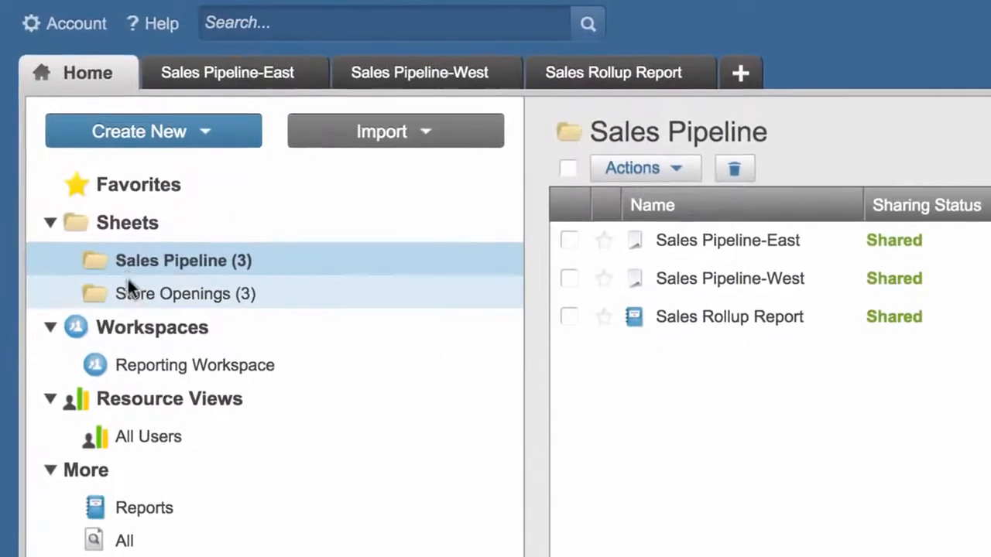
Step: Open the Exec Dashboard report inside the Store Openings folder
click(186, 295)
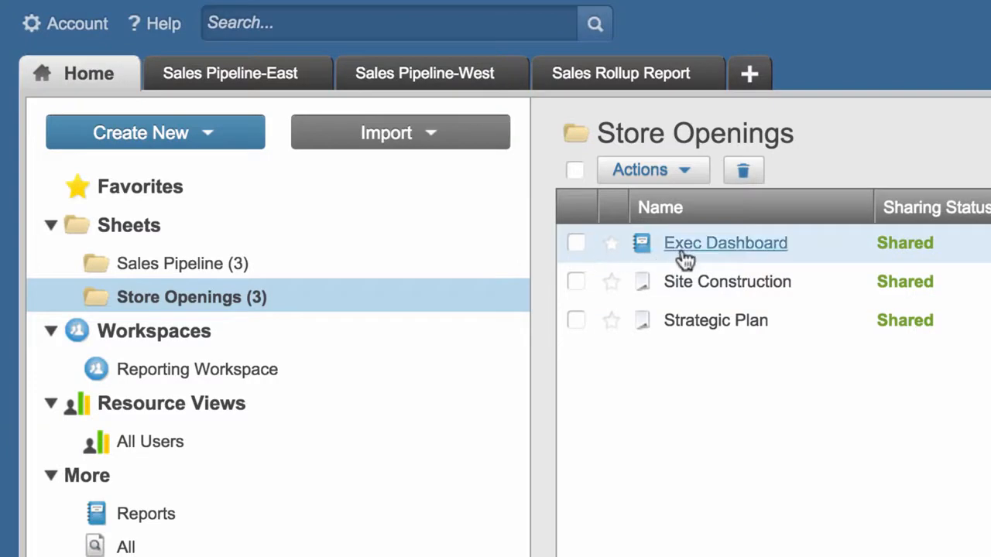
click(725, 242)
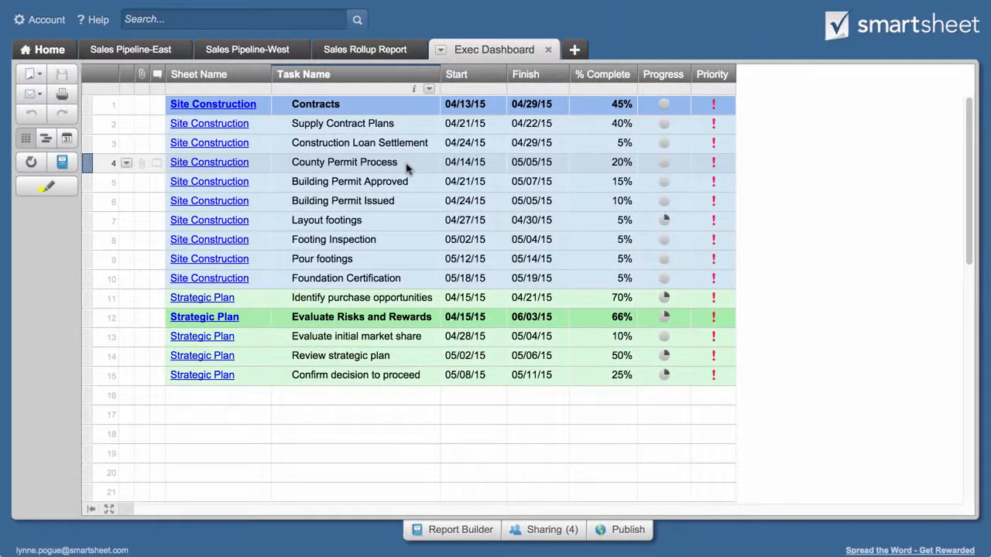
mouse_move(373, 161)
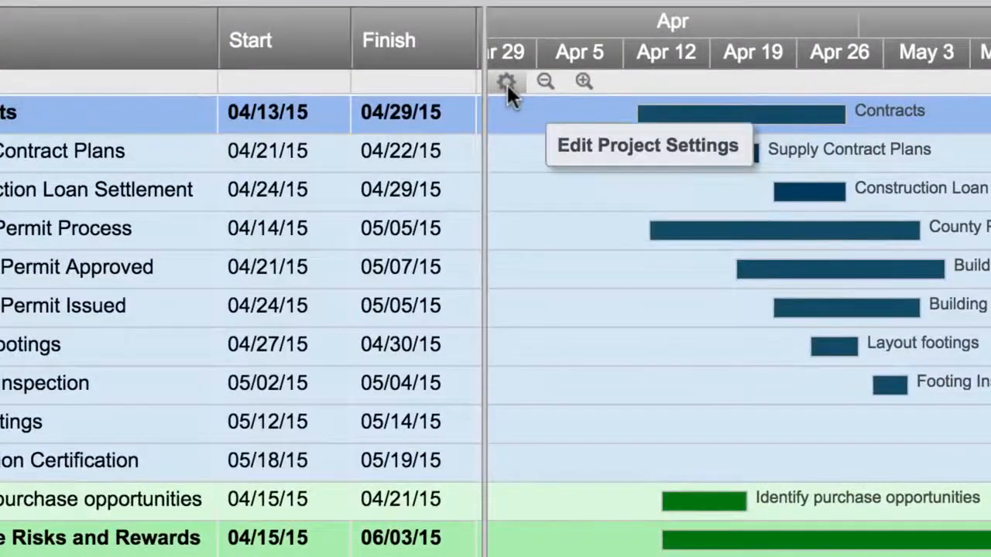
Step: Set the Gantt project settings to shade bars by the % Complete column
click(506, 80)
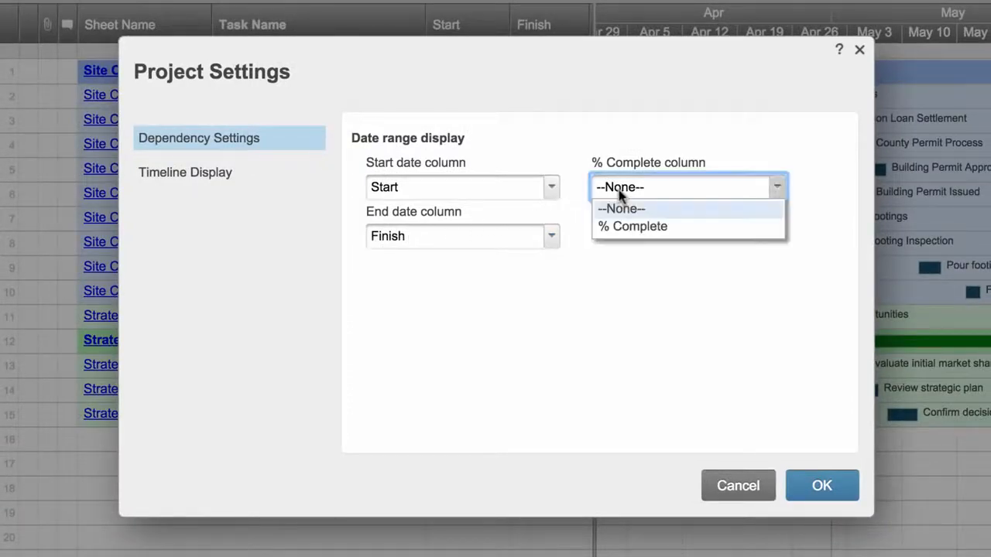
click(633, 226)
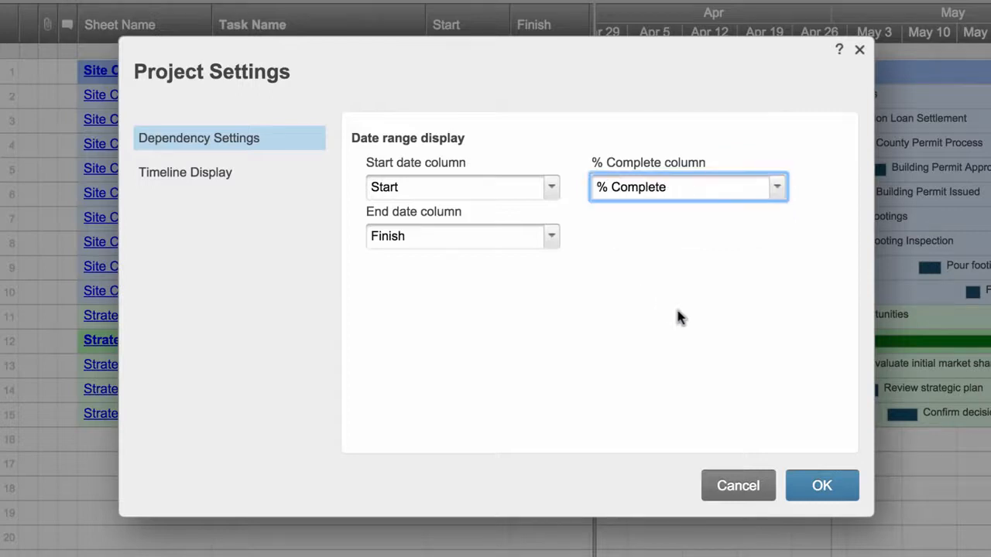
click(821, 486)
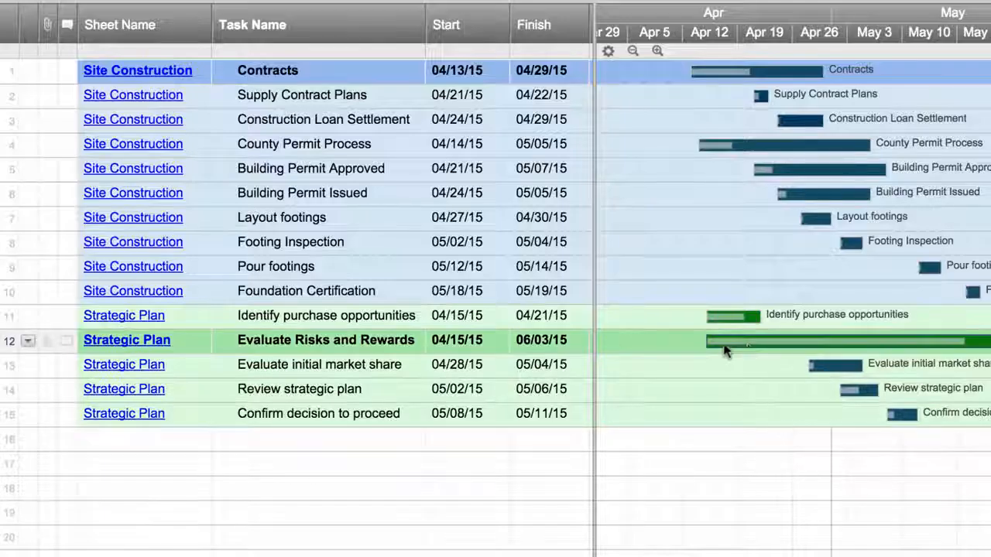
mouse_move(953, 345)
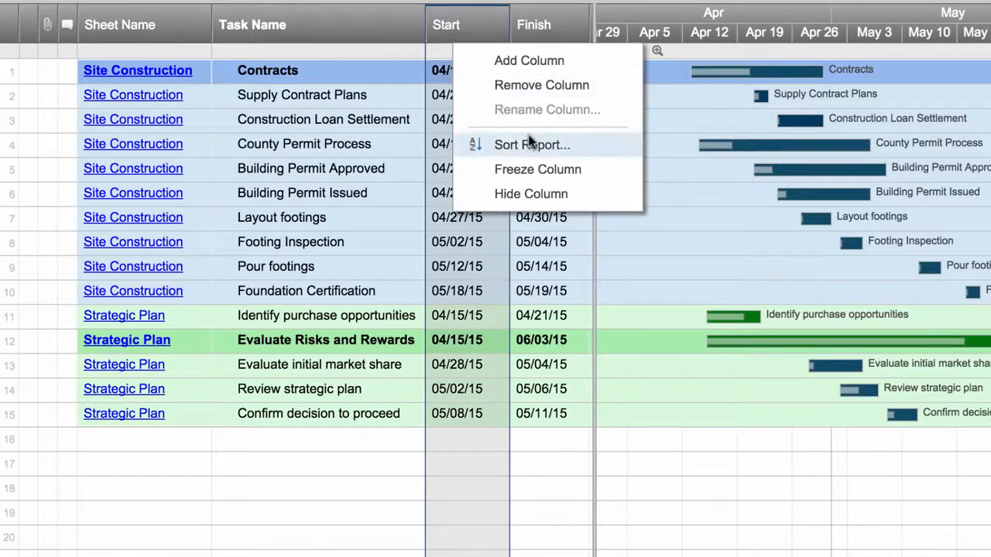
Step: Sort the Exec Dashboard rows by Start date ascending
click(532, 145)
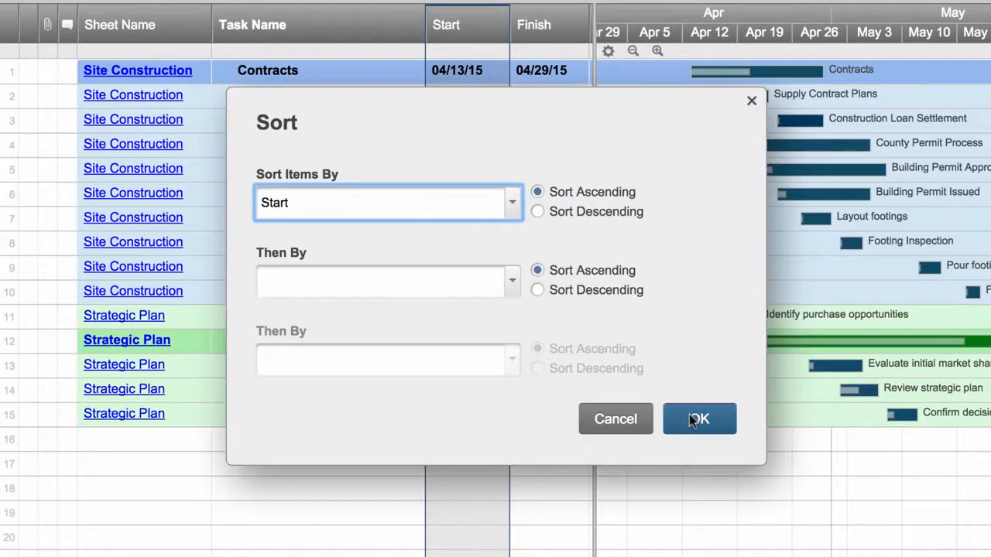
click(699, 419)
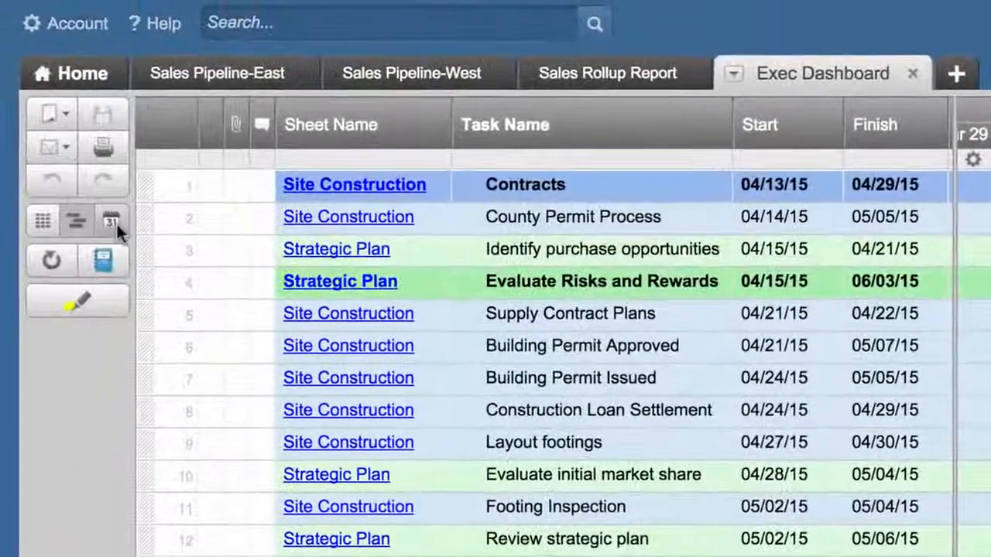
Step: Switch the Exec Dashboard to Calendar View displaying Start-to-Finish date ranges
click(111, 221)
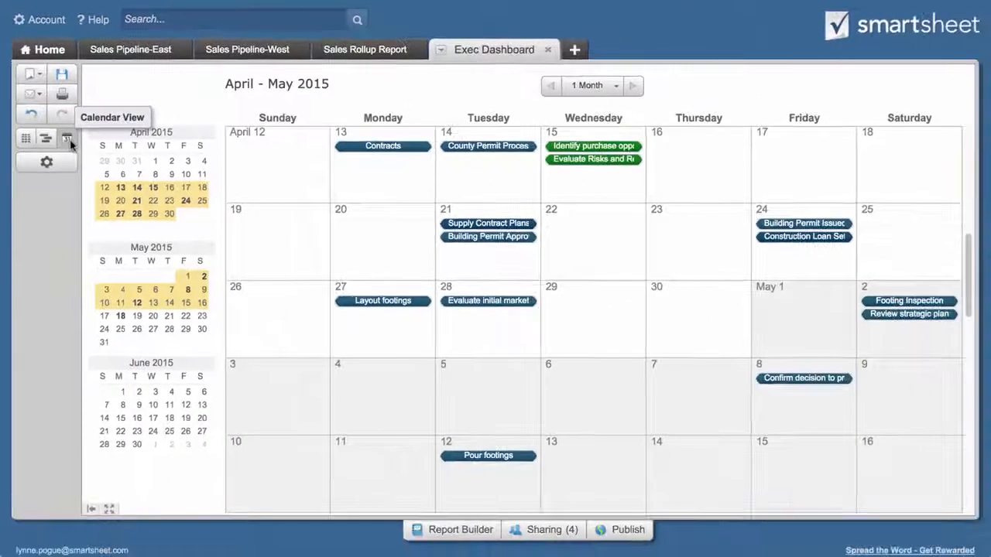
click(46, 161)
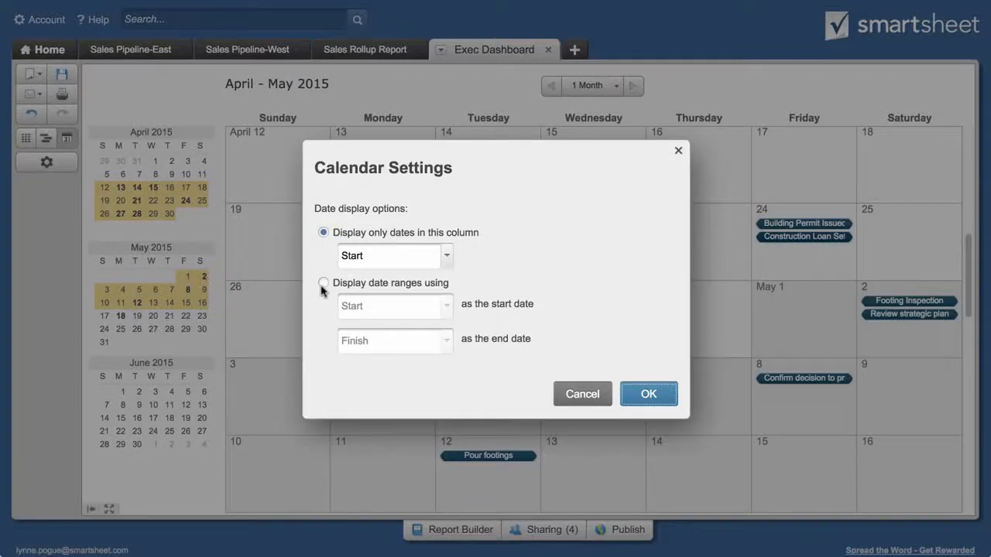
click(323, 283)
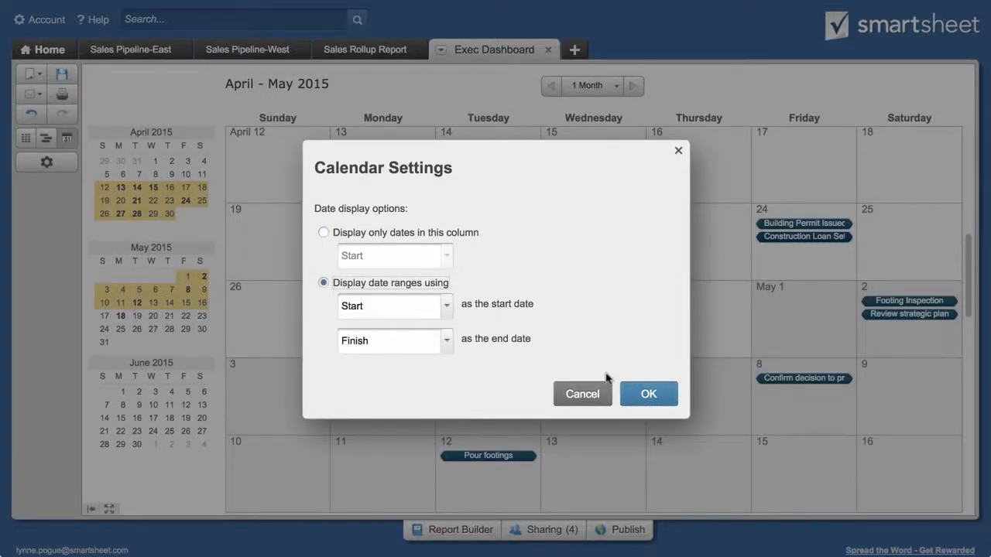